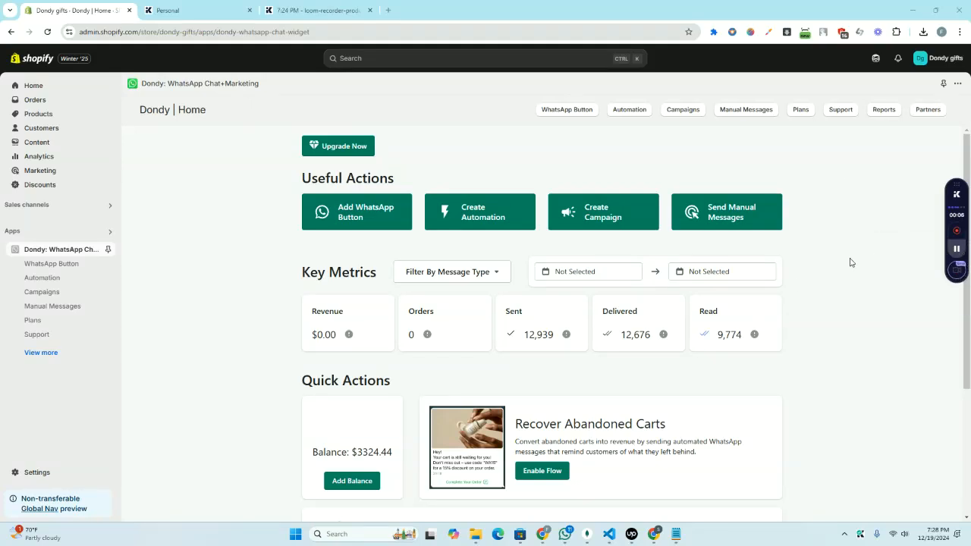
mouse_move(197, 253)
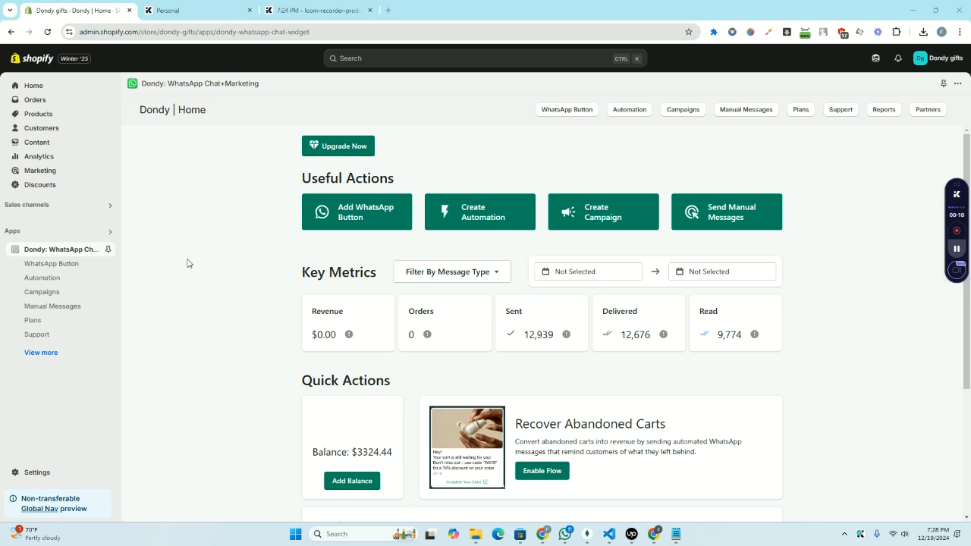
mouse_move(42, 277)
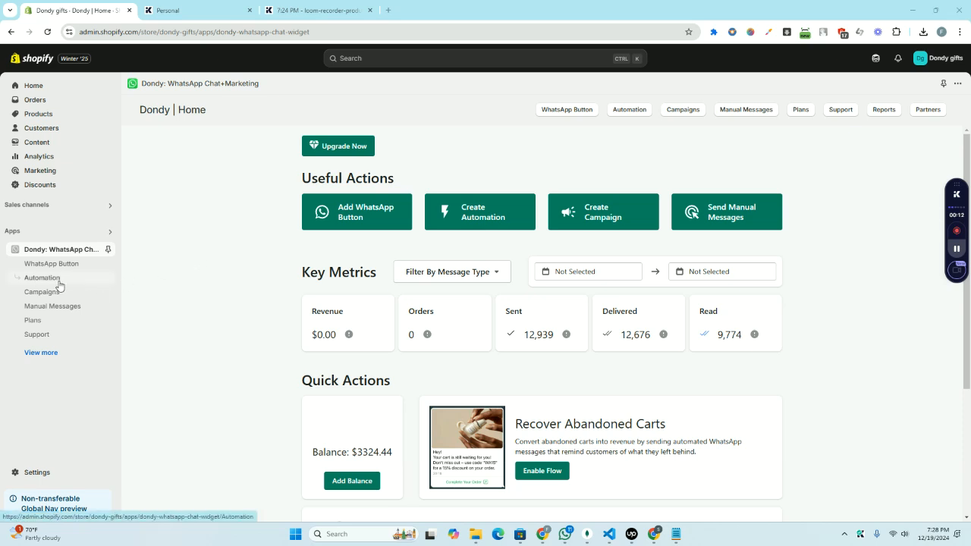
Go to Dondy's Automation page listing the existing WhatsApp flows.
left_click(43, 277)
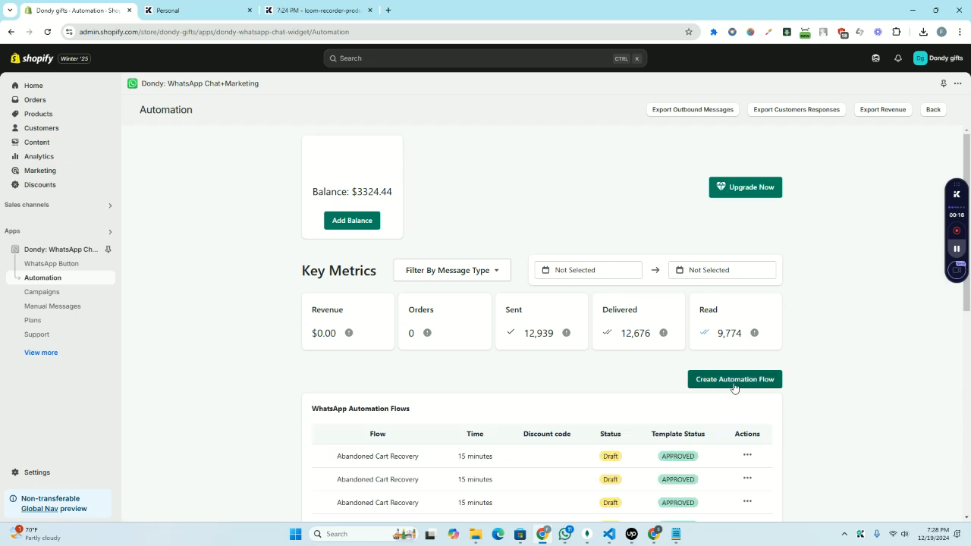
Start a new WhatsApp automation flow via Create Automation Flow.
left_click(735, 380)
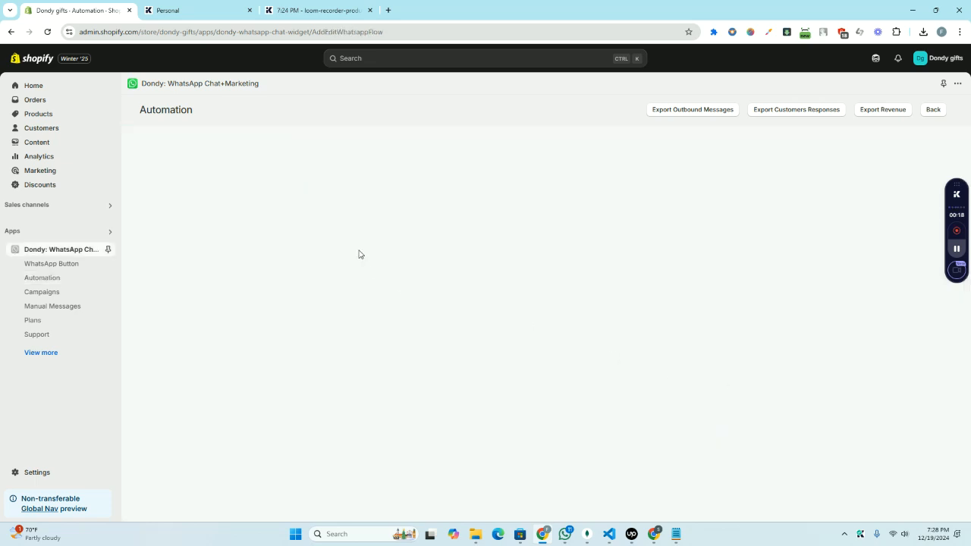
mouse_move(343, 251)
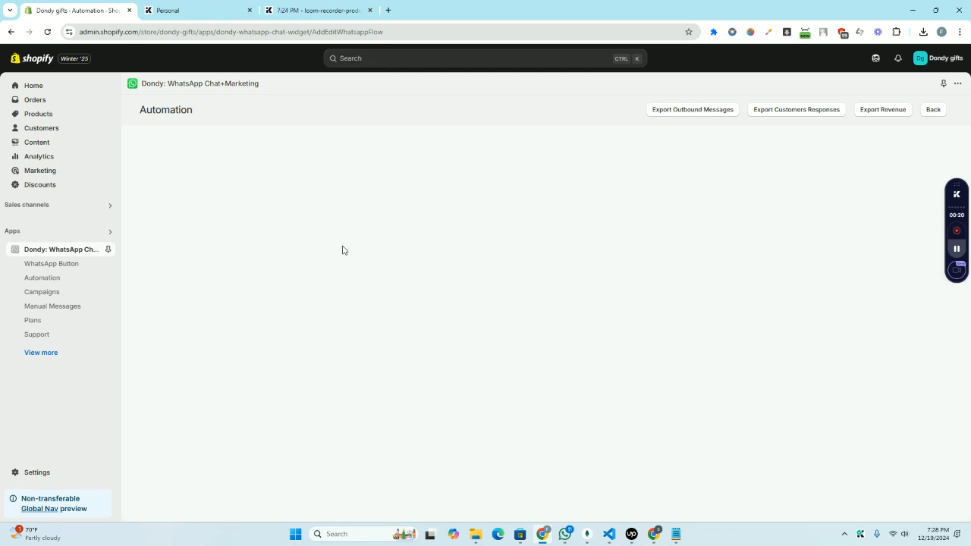
mouse_move(139, 177)
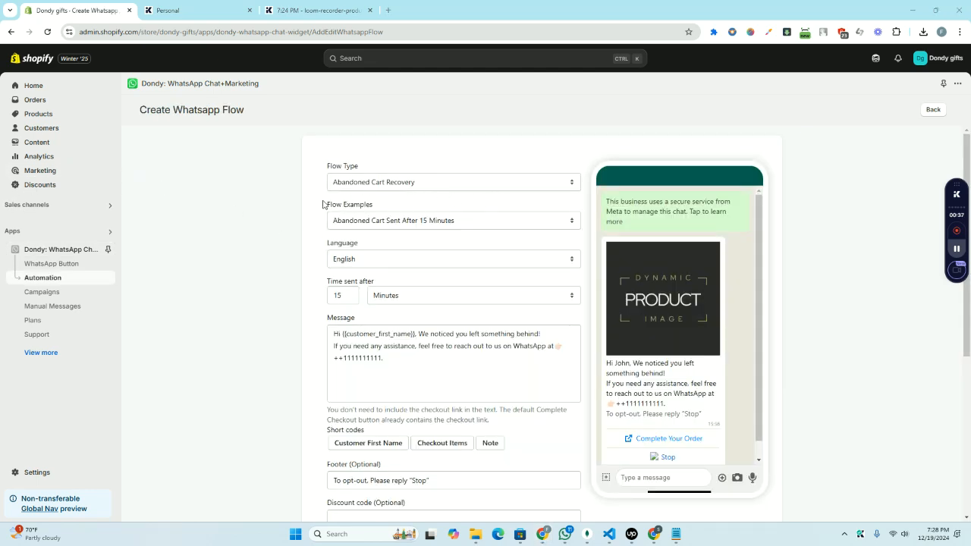
Show the Flow Type choices in the Create WhatsApp Flow form.
left_click(452, 182)
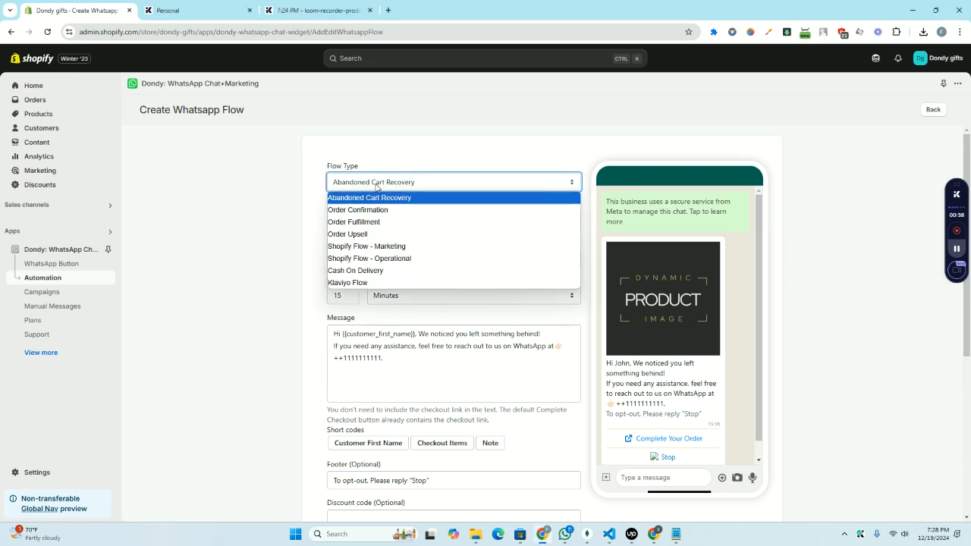
mouse_move(395, 246)
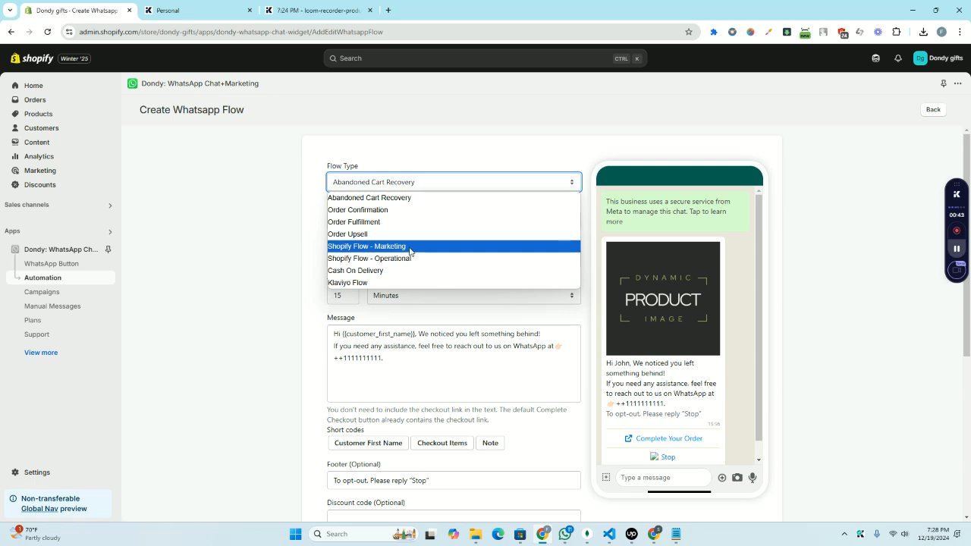
mouse_move(405, 258)
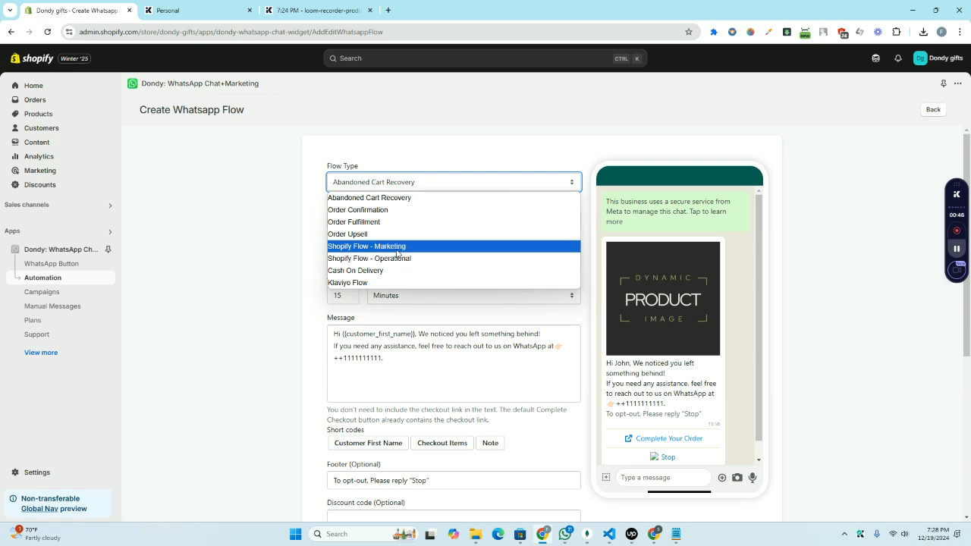
mouse_move(343, 255)
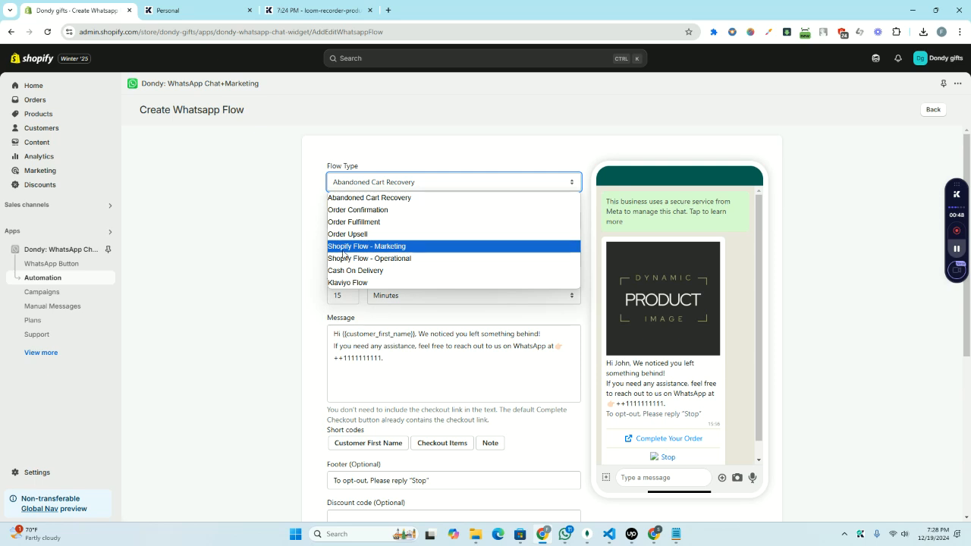
mouse_move(361, 255)
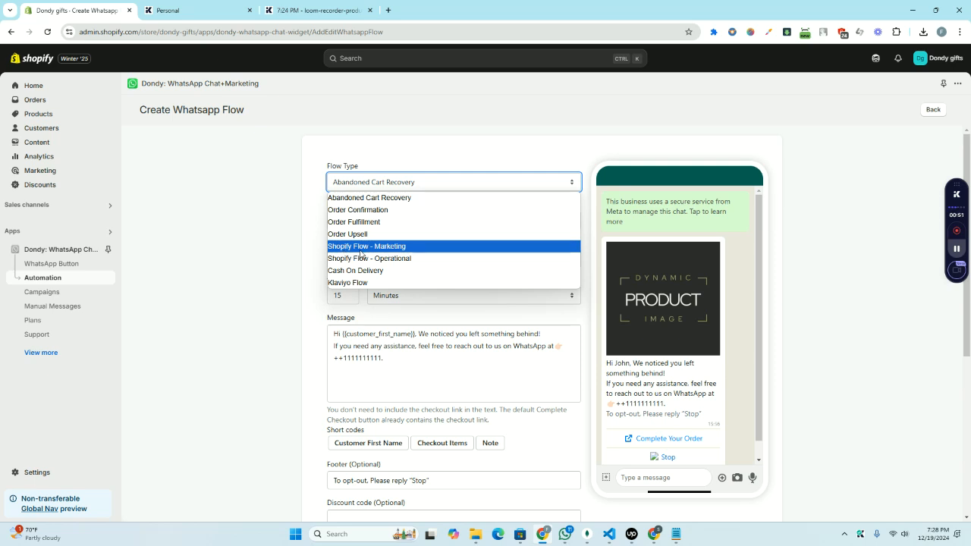
mouse_move(383, 254)
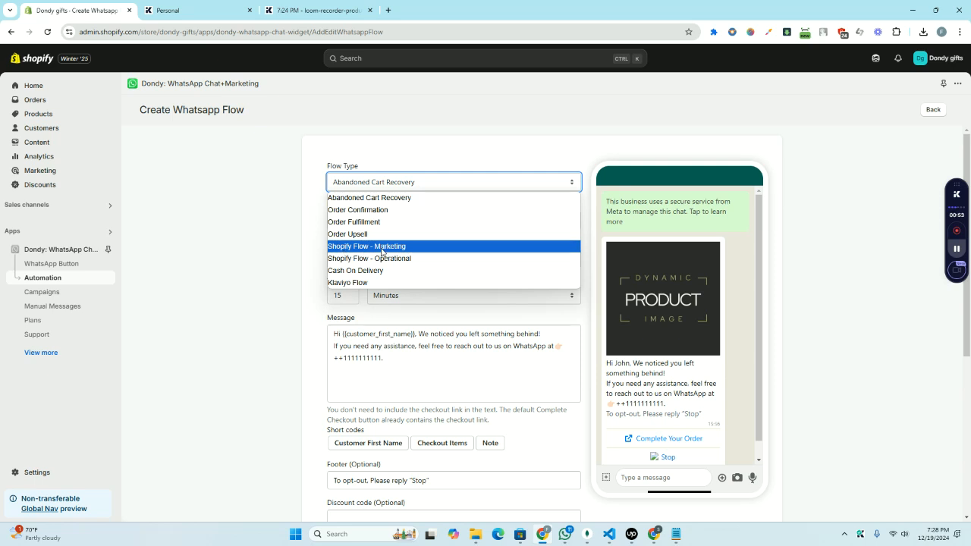
mouse_move(371, 258)
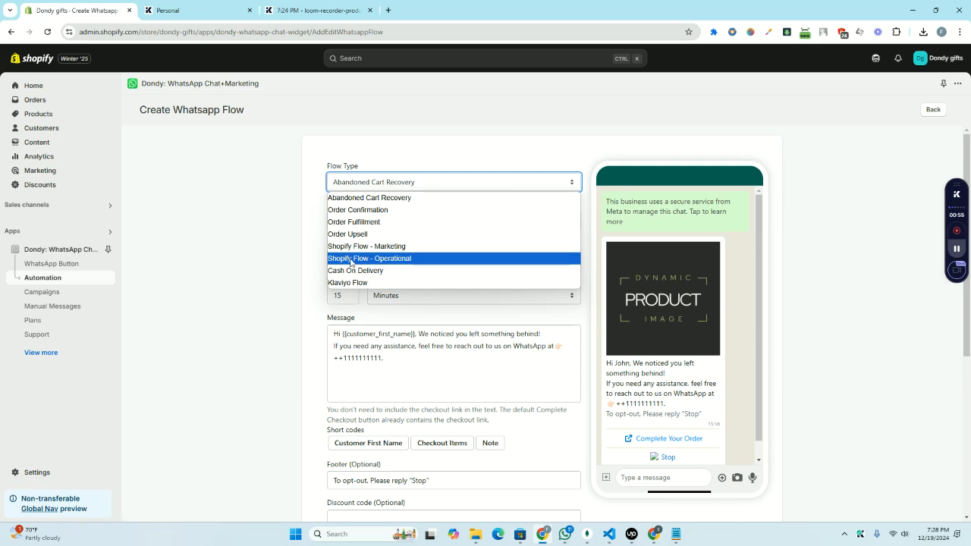
mouse_move(371, 266)
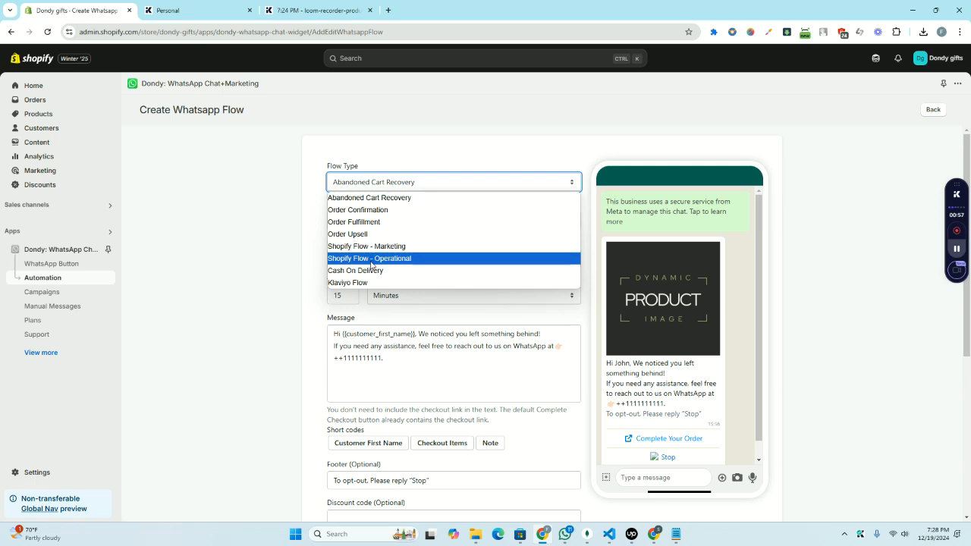
mouse_move(391, 264)
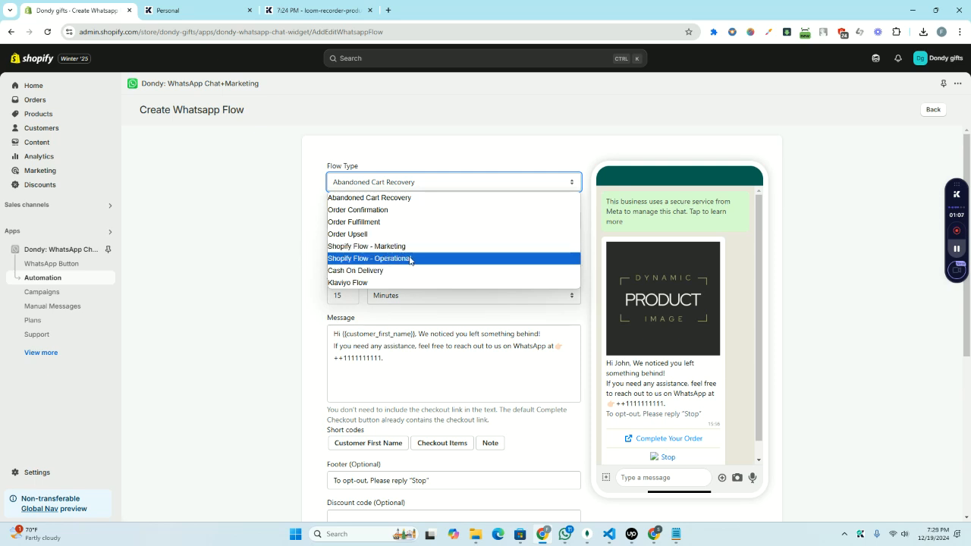
mouse_move(413, 258)
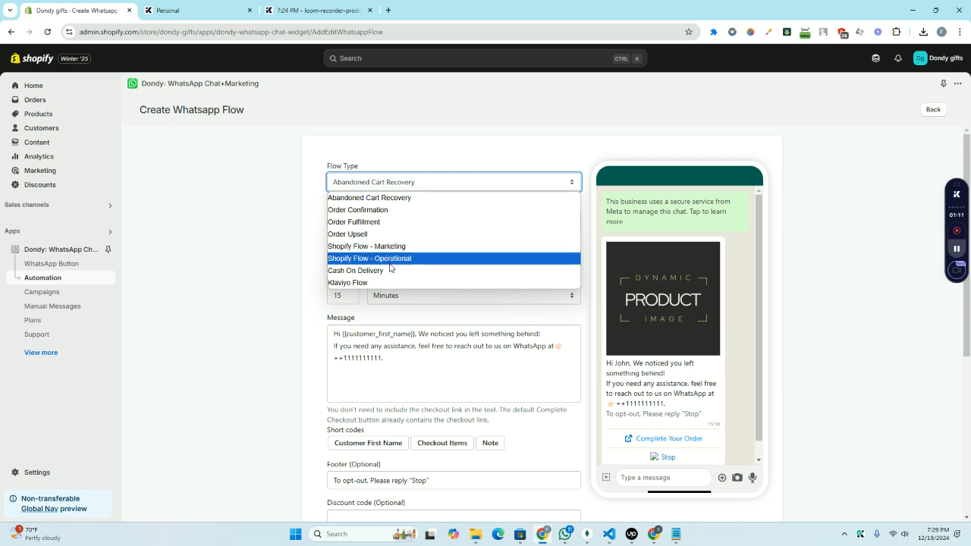
Set the flow type to Shopify Flow - Operational with a welcome message using the Shopify Flow variable.
left_click(370, 258)
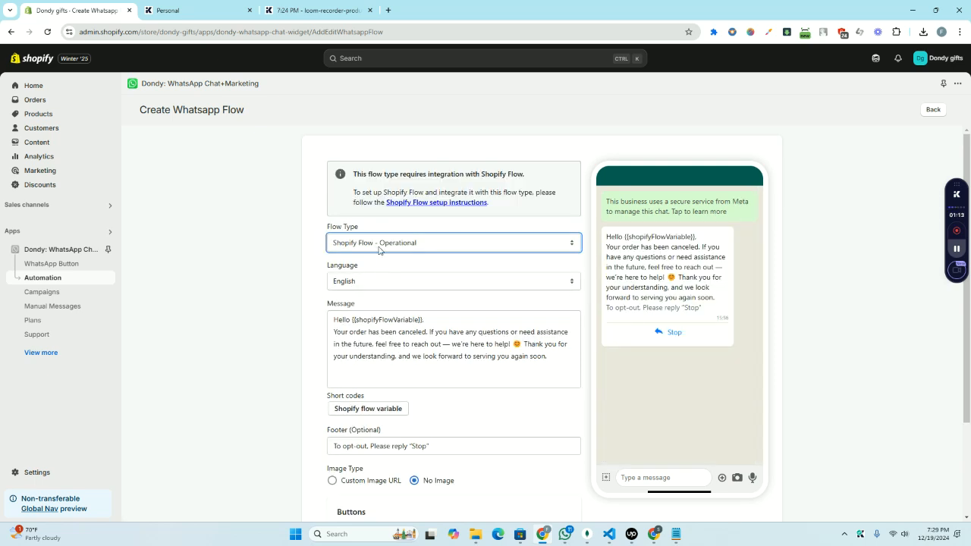
mouse_move(379, 285)
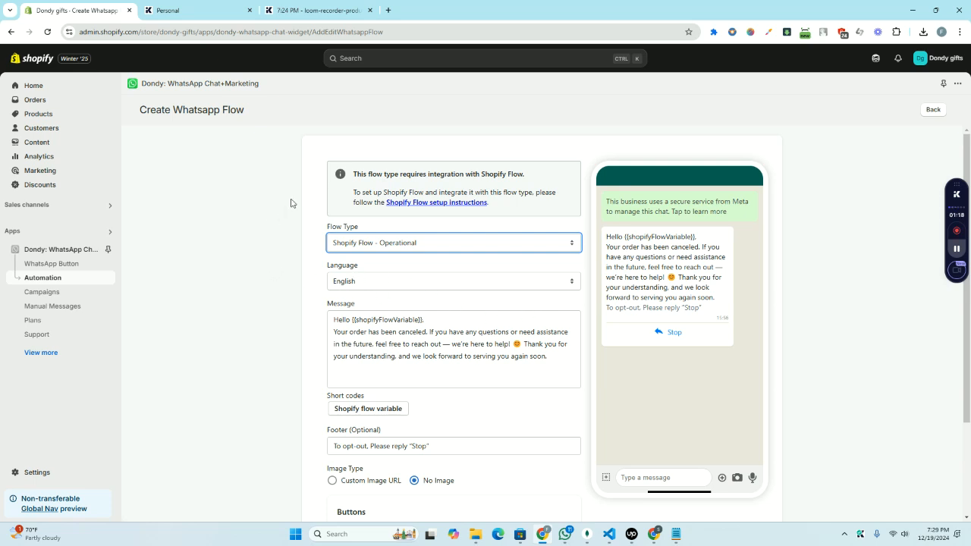
scroll("down", 3)
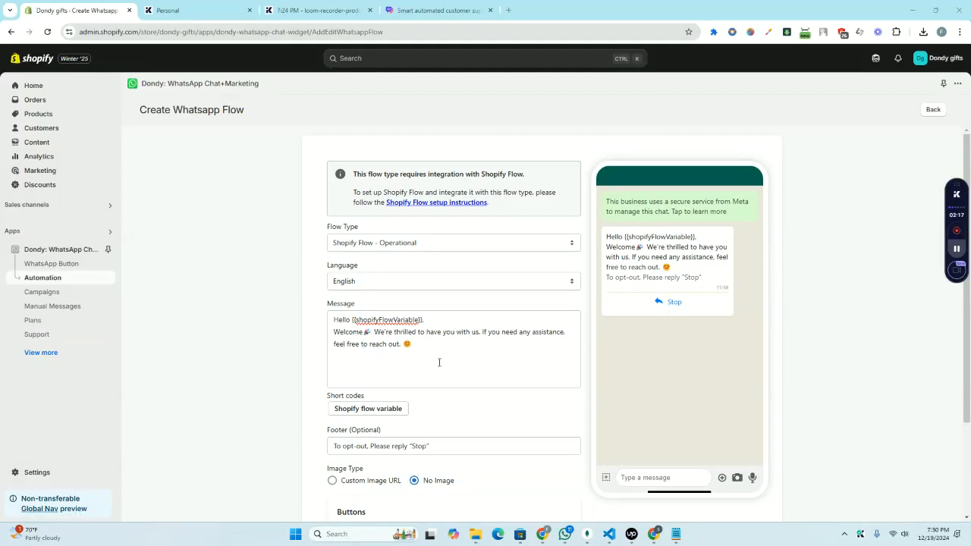
scroll("down", 3)
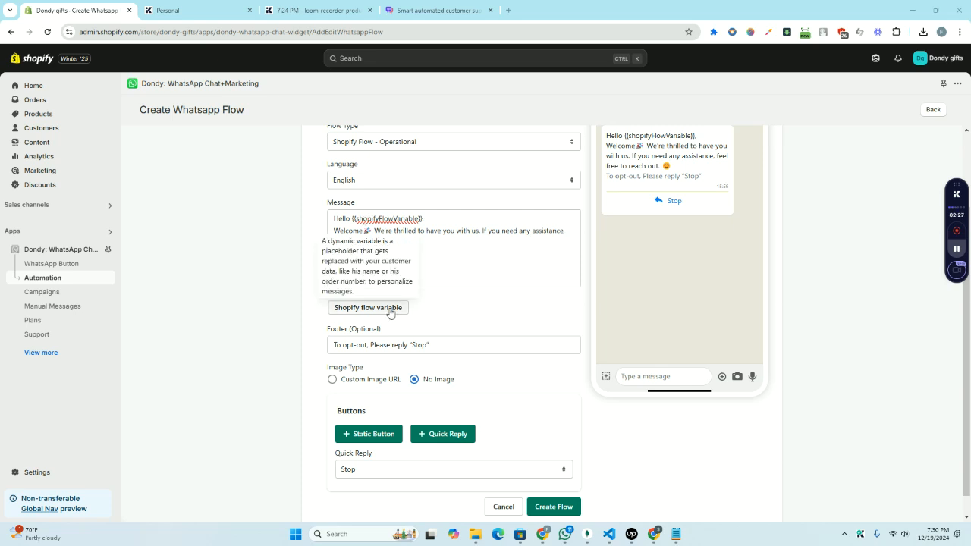
Set the flow's Image Type to No Image after trying Custom Image URL.
left_click(367, 307)
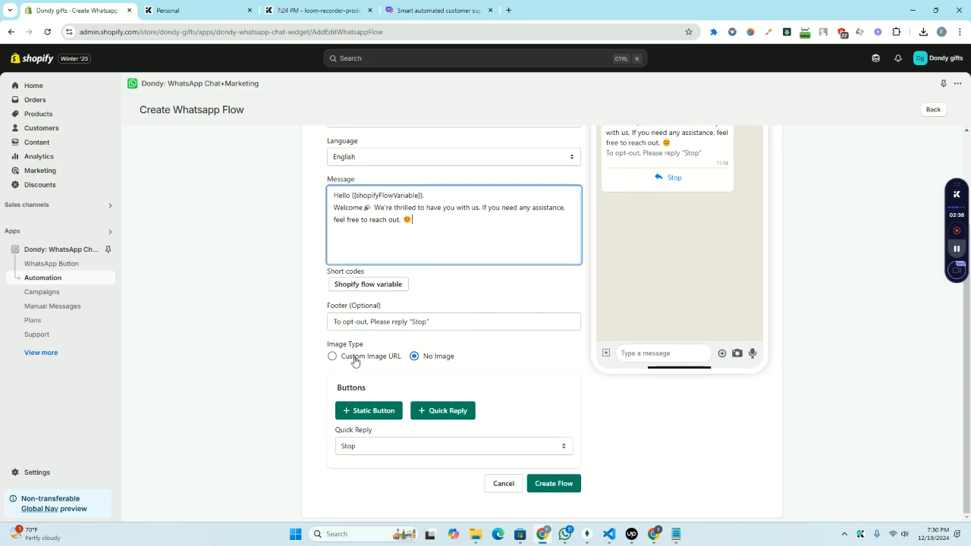
left_click(331, 355)
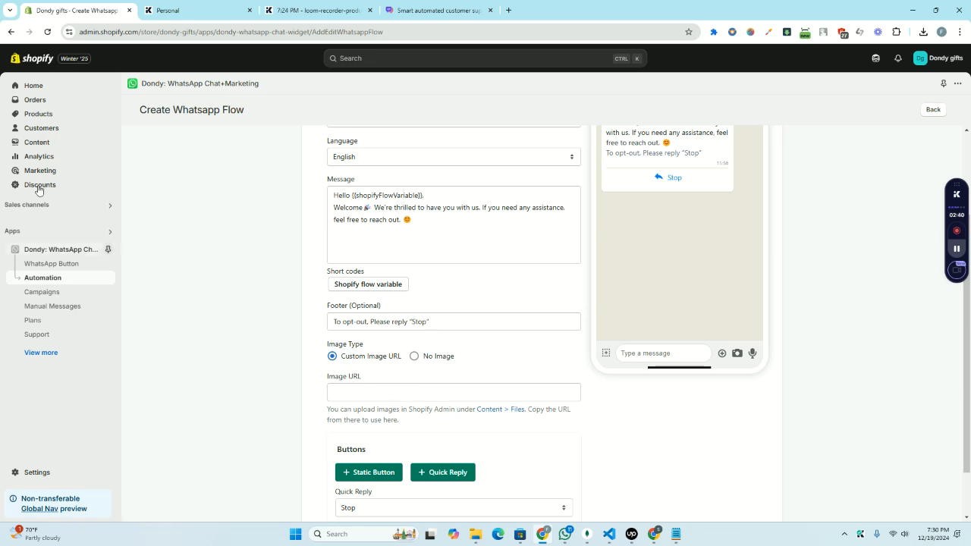
mouse_move(419, 410)
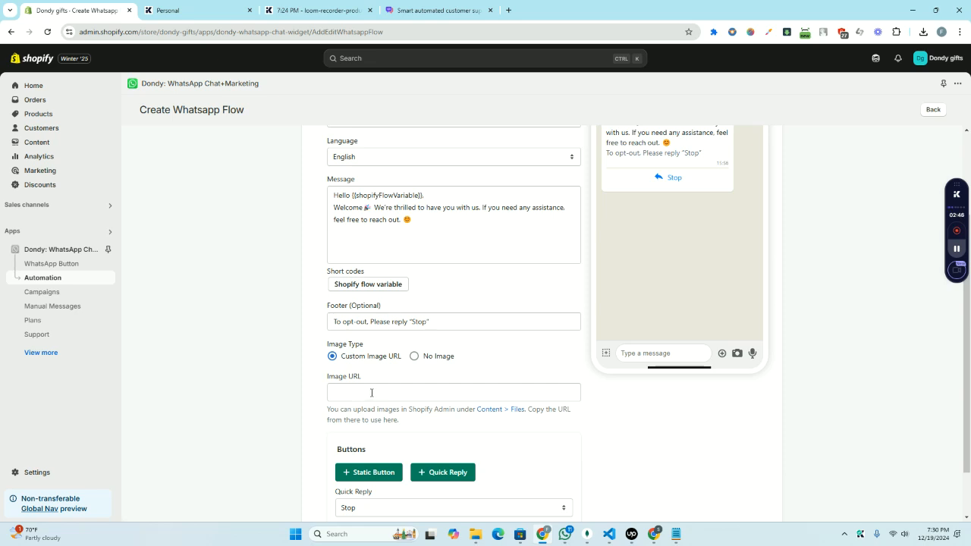
left_click(414, 355)
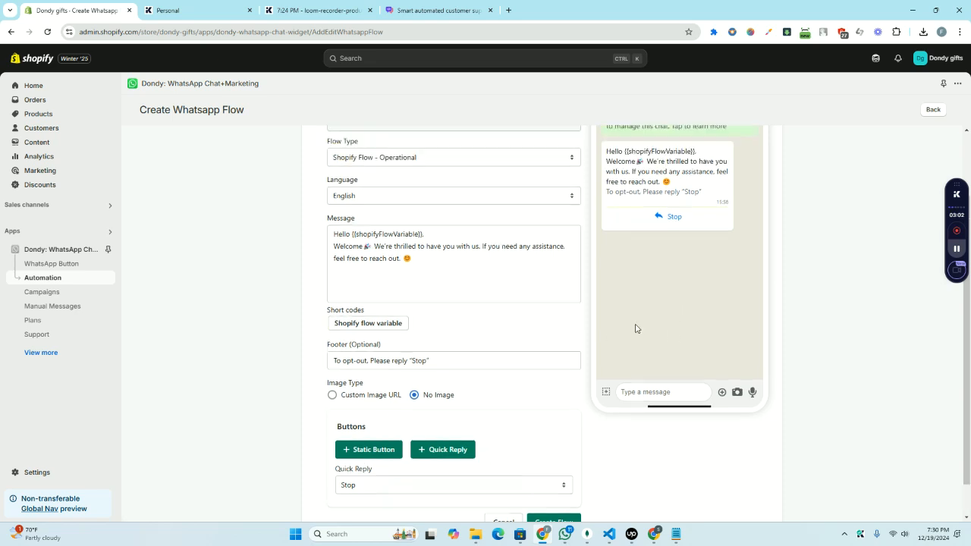
Create the flow so a live Shopify Flow - Operational row joins the automation list.
scroll("down", 3)
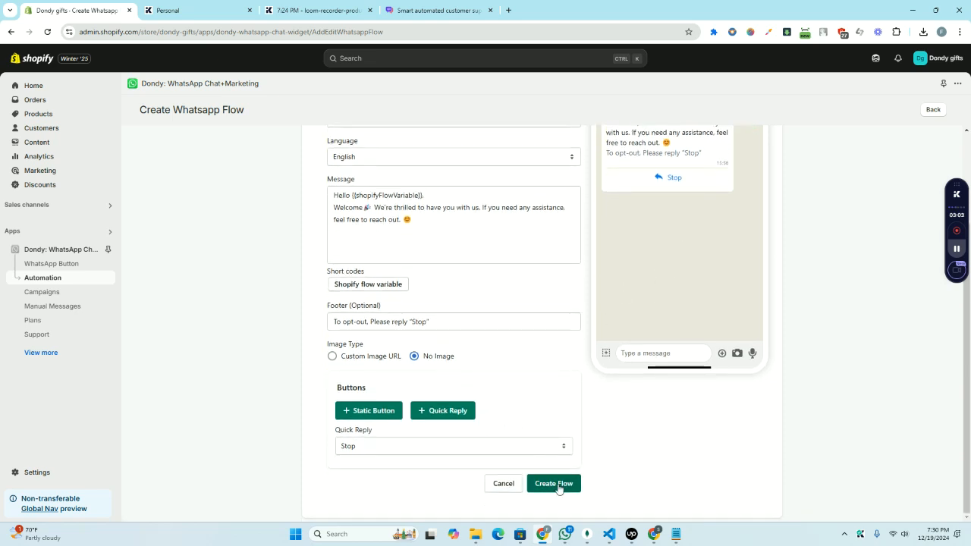
left_click(554, 483)
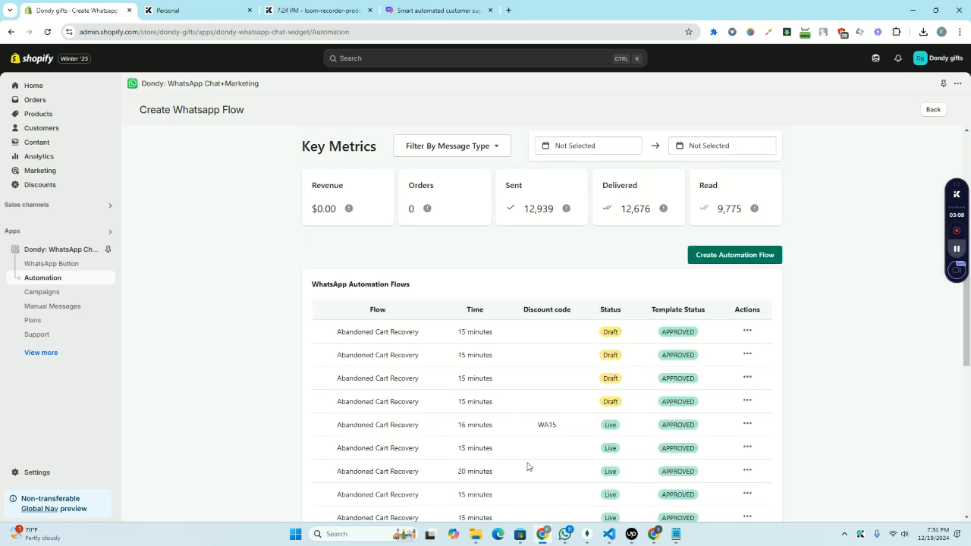
scroll("down", 3)
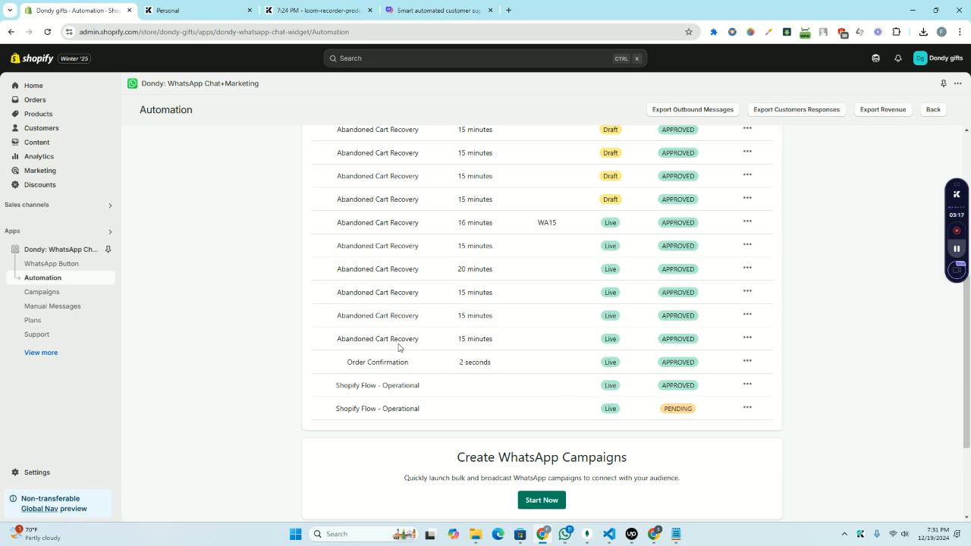
left_click(747, 408)
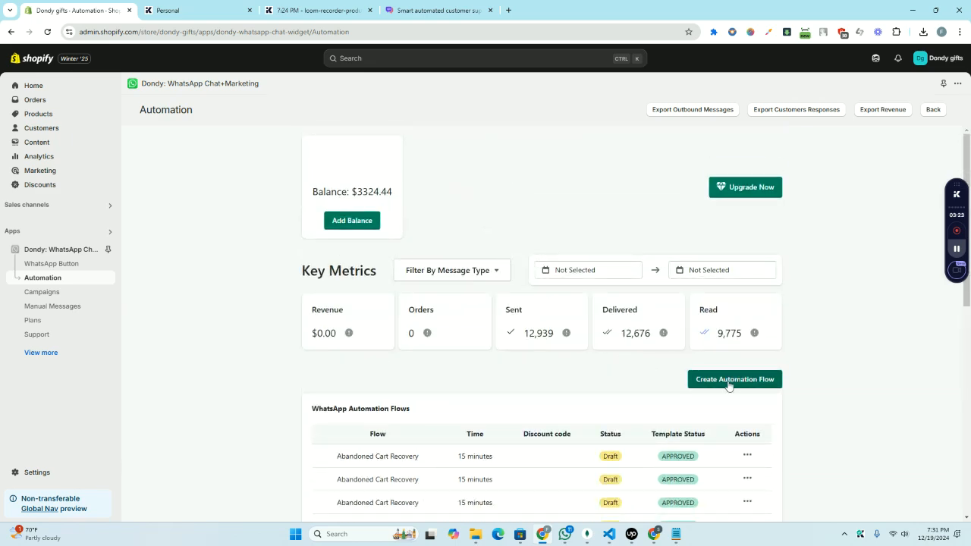
Begin another automation flow and dismiss the How to Set Up Shopify Flow guide.
left_click(735, 379)
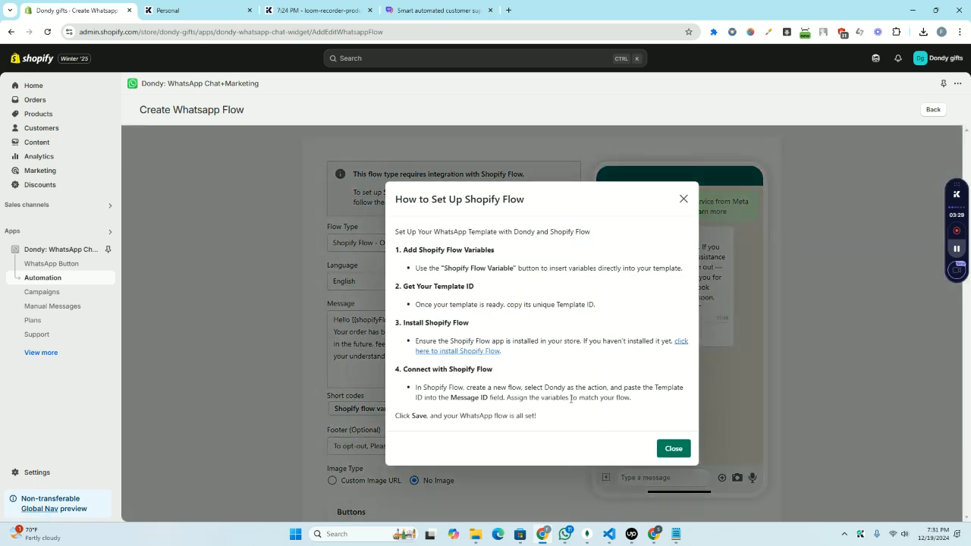
mouse_move(683, 198)
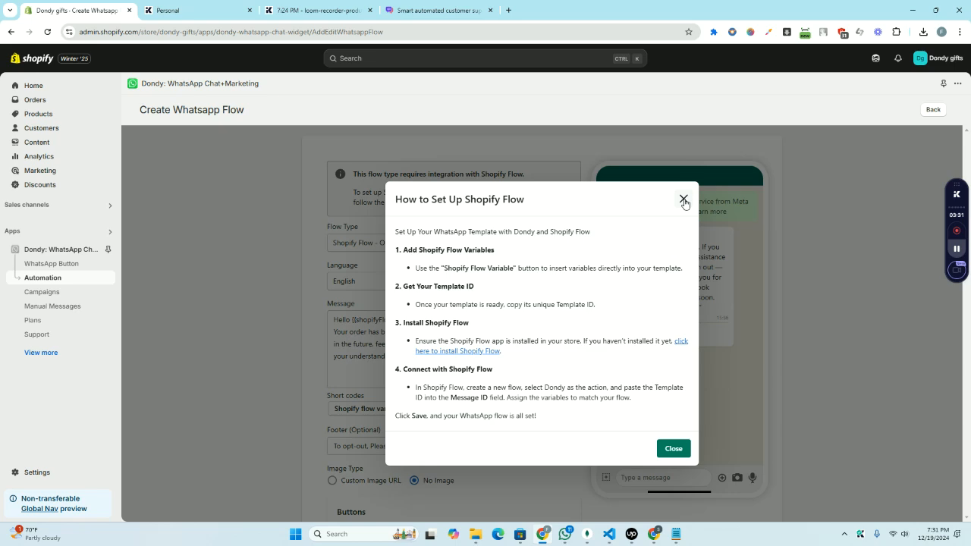
left_click(683, 200)
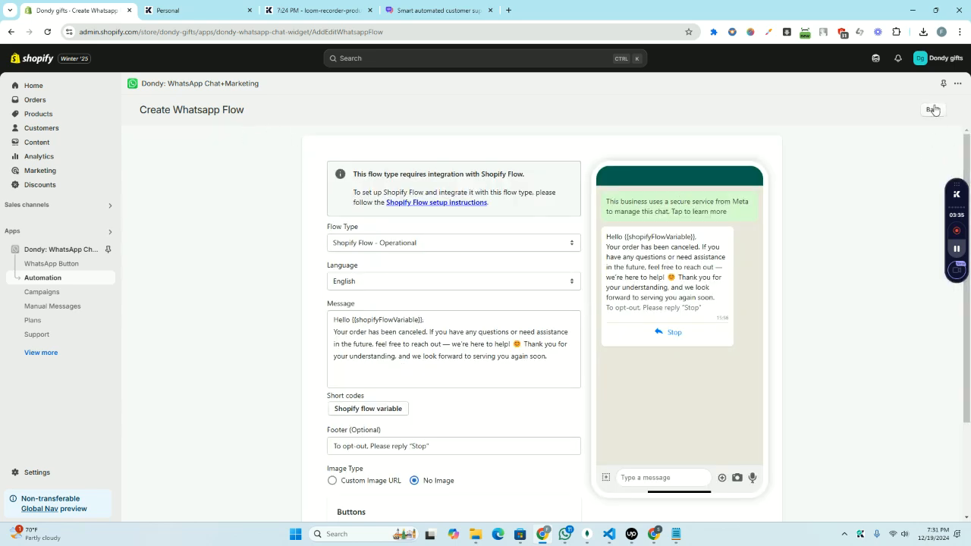
Return from the new flow form to the automation flows list via Back.
left_click(933, 110)
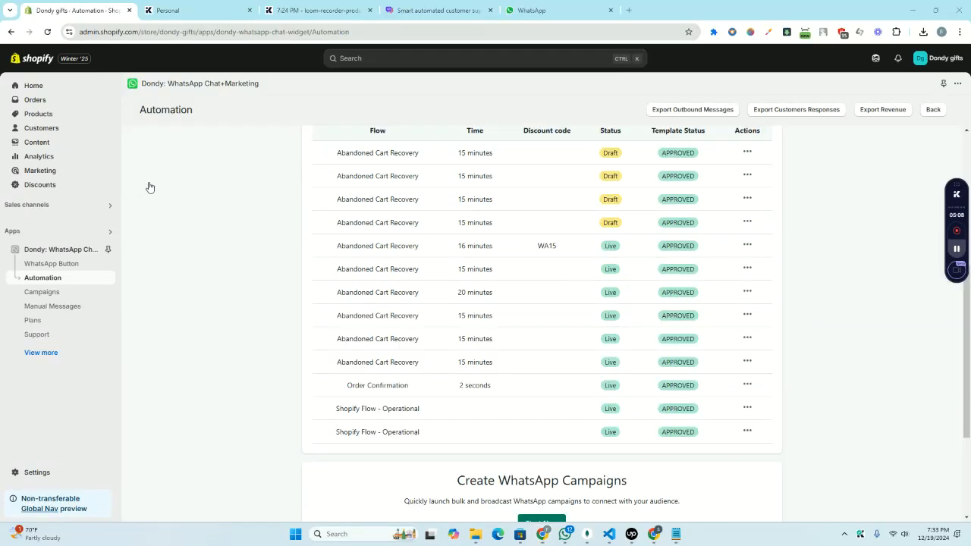
mouse_move(699, 428)
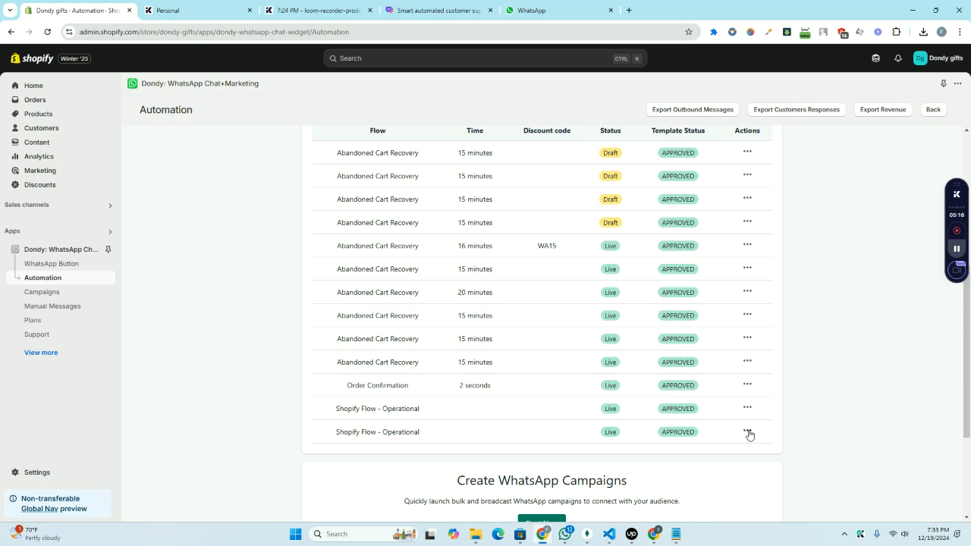
View the newest Shopify Flow - Operational flow's details and grab its Template Id.
left_click(747, 431)
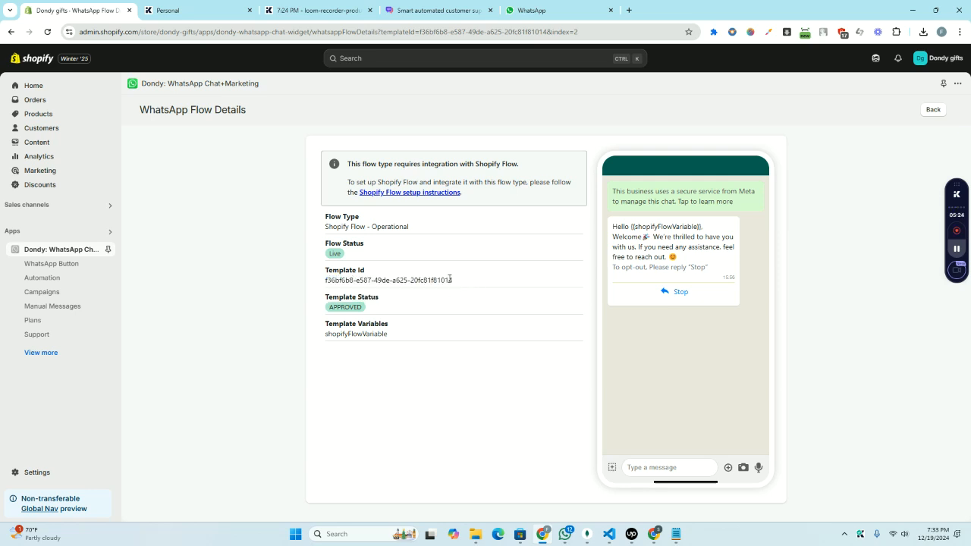
double_click(389, 280)
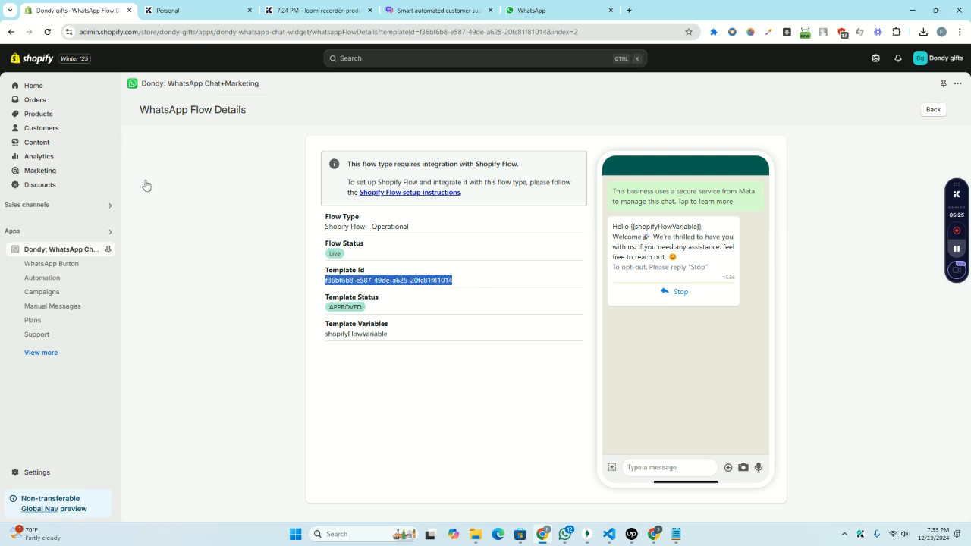
left_click(486, 58)
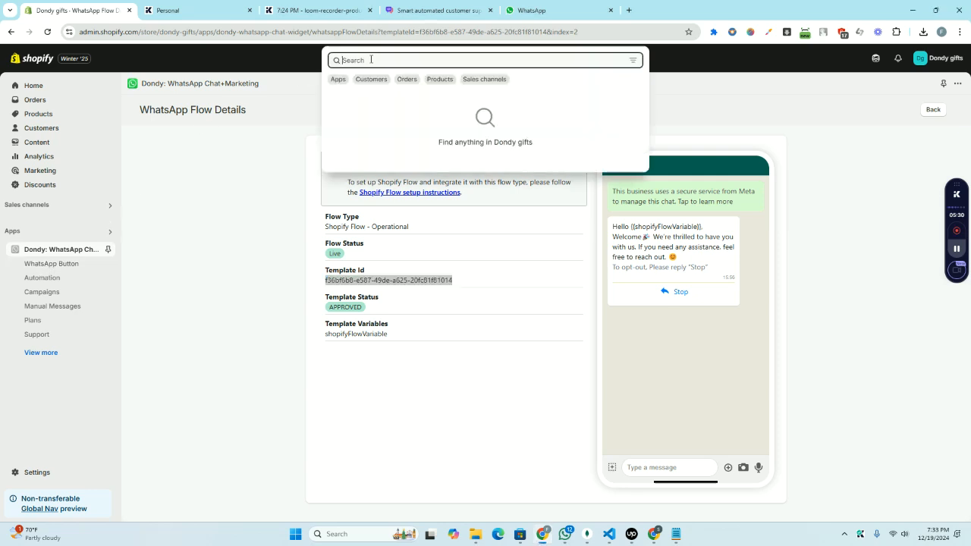
In a new Shopify Flow workflow, choose EcomSend Popups as the trigger app.
type("f")
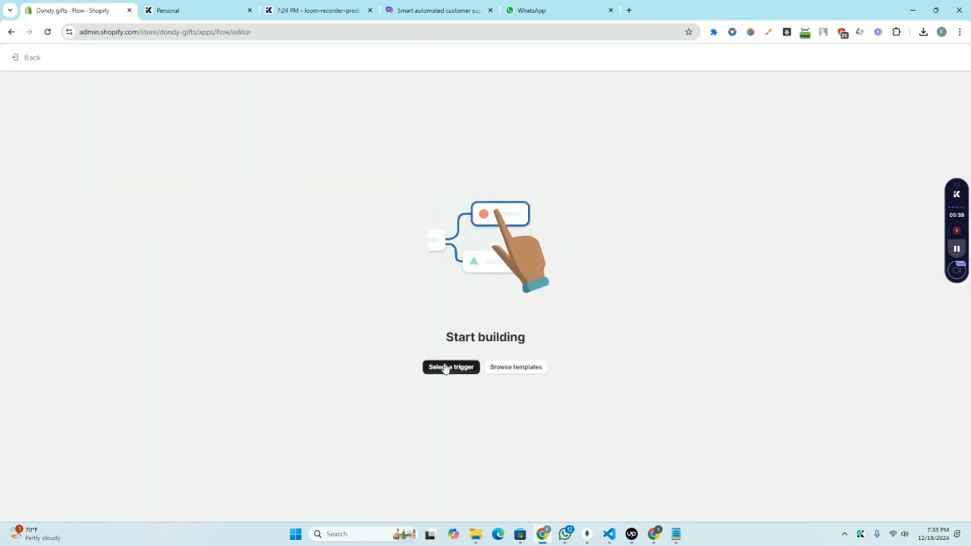
left_click(451, 368)
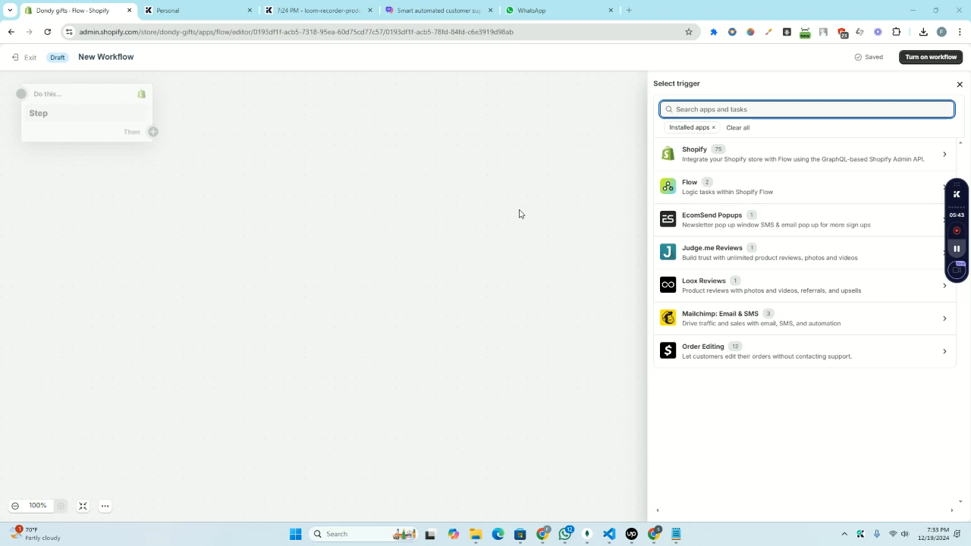
mouse_move(586, 229)
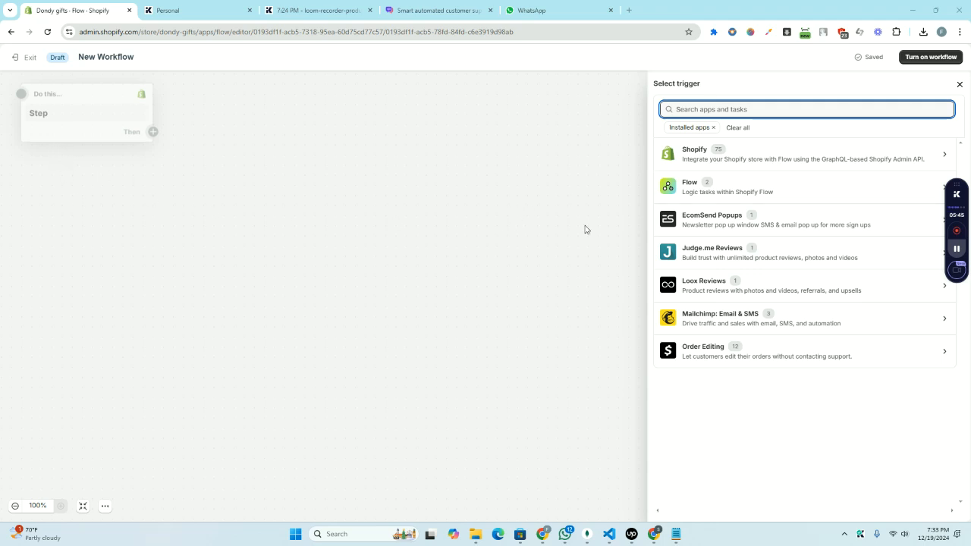
mouse_move(705, 218)
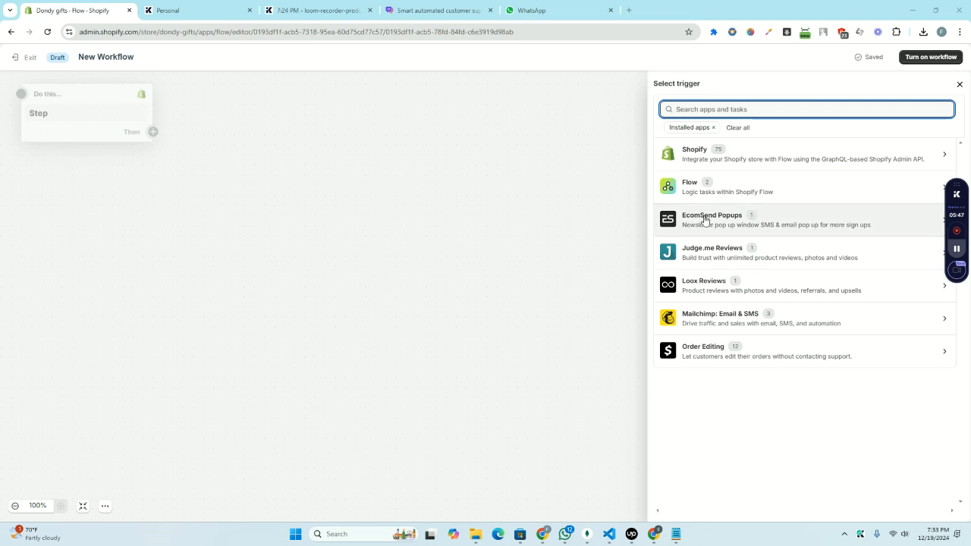
mouse_move(144, 189)
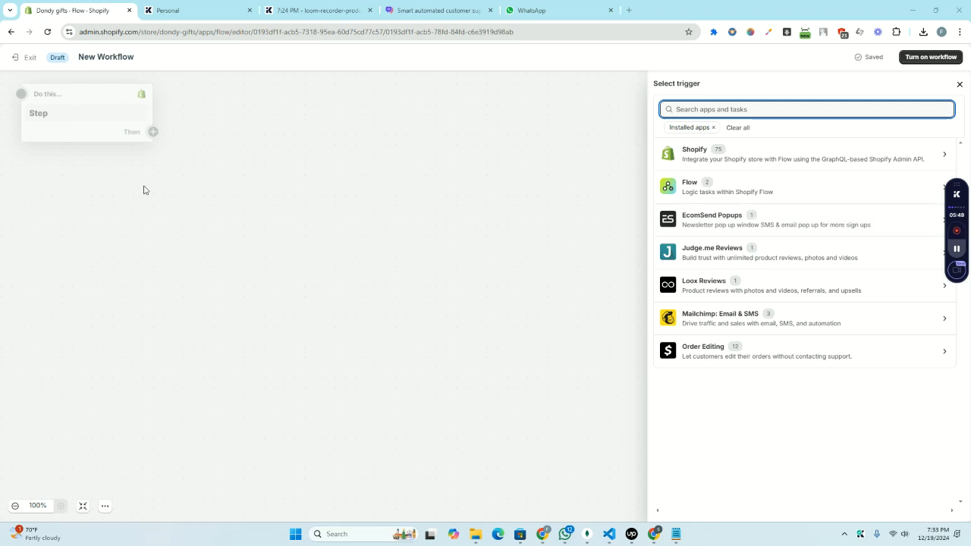
mouse_move(327, 176)
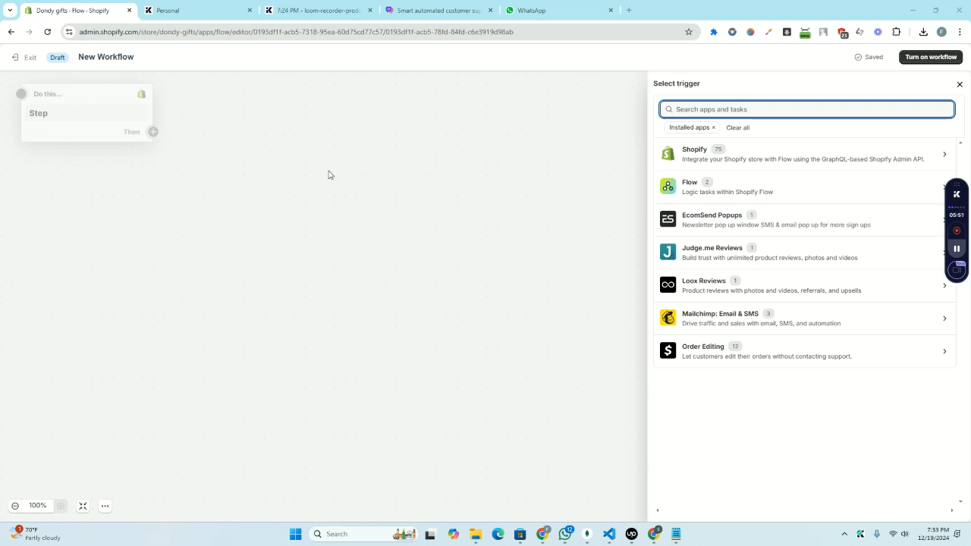
mouse_move(79, 208)
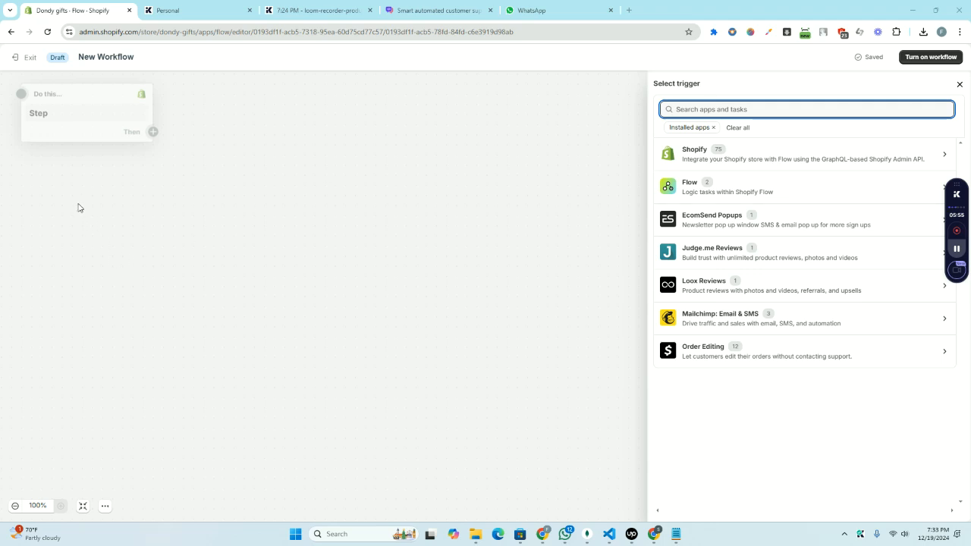
mouse_move(300, 317)
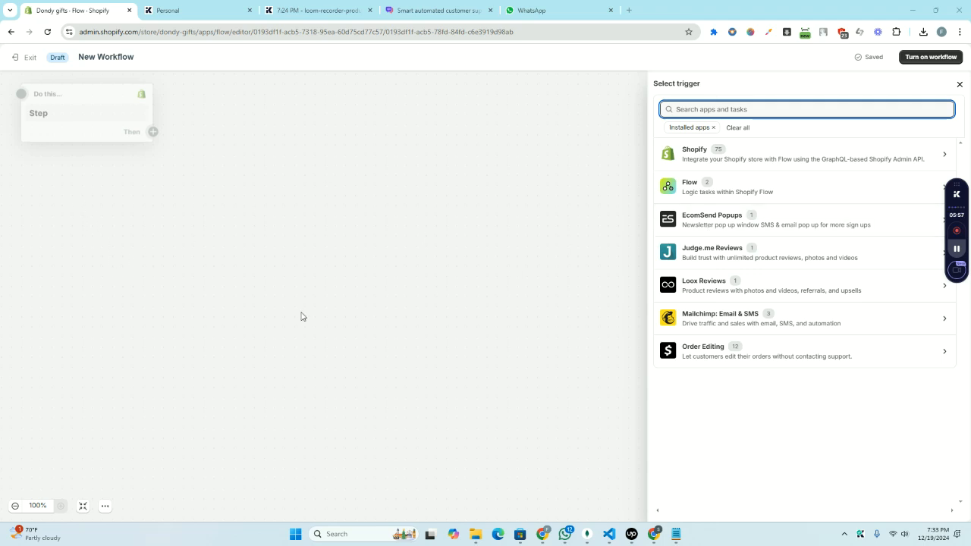
left_click(759, 218)
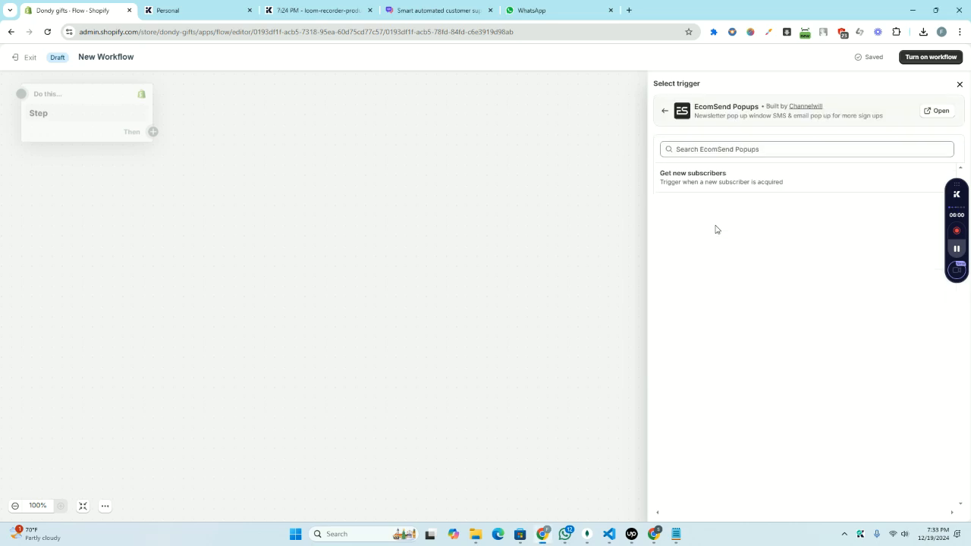
Use Get new subscribers as the trigger and add an Action step after it.
left_click(808, 149)
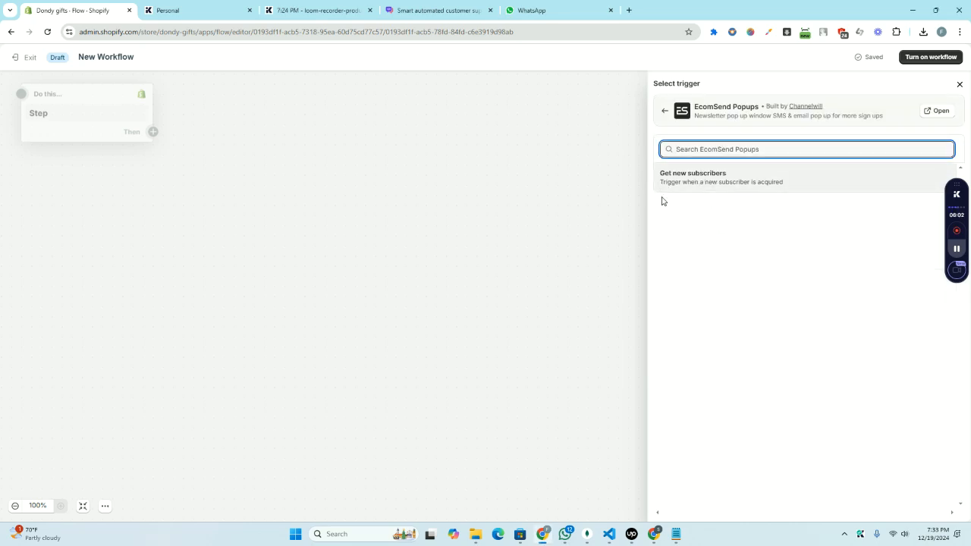
left_click(692, 176)
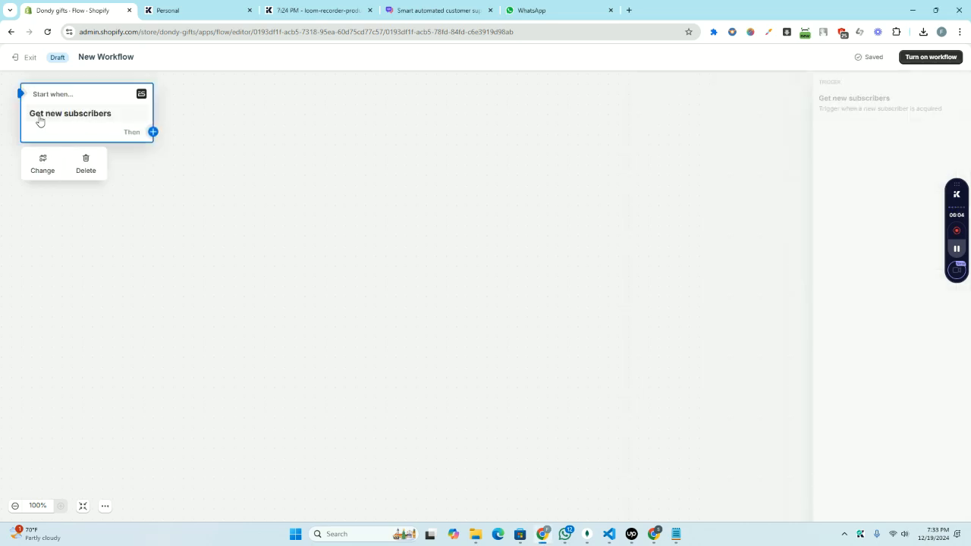
left_click(70, 112)
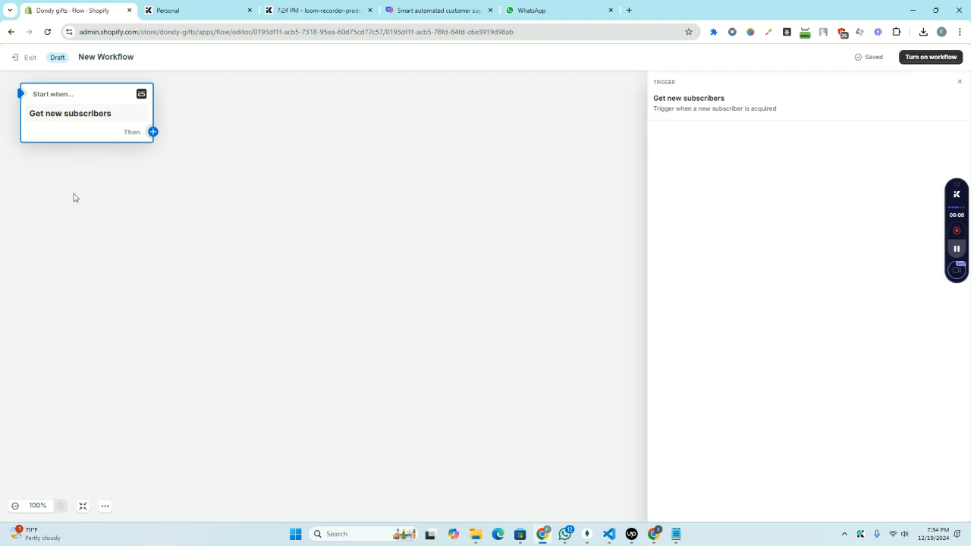
left_click(152, 130)
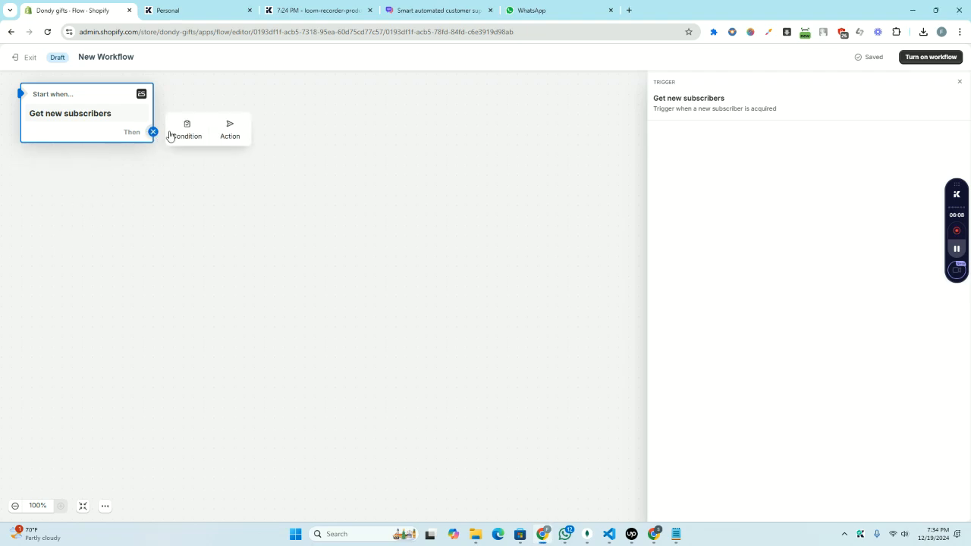
left_click(231, 129)
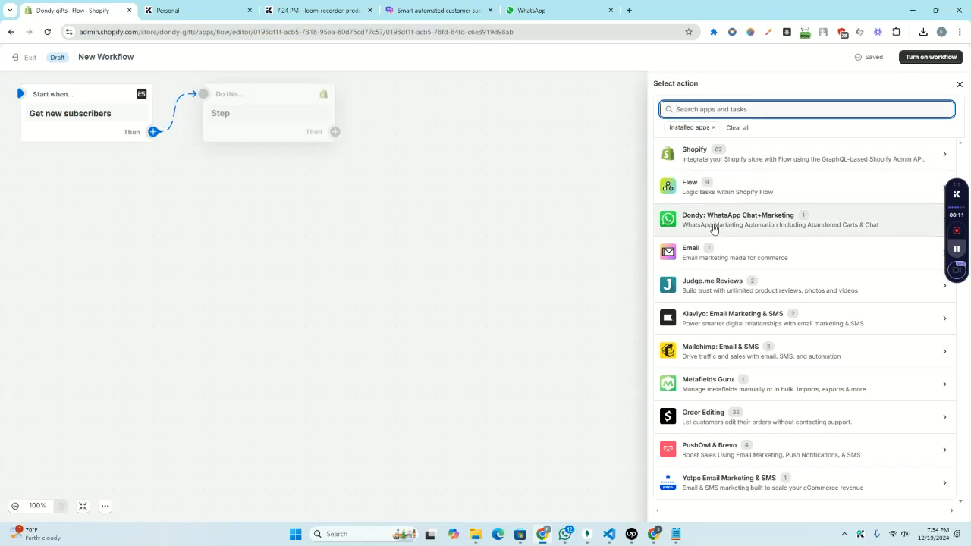
mouse_move(711, 224)
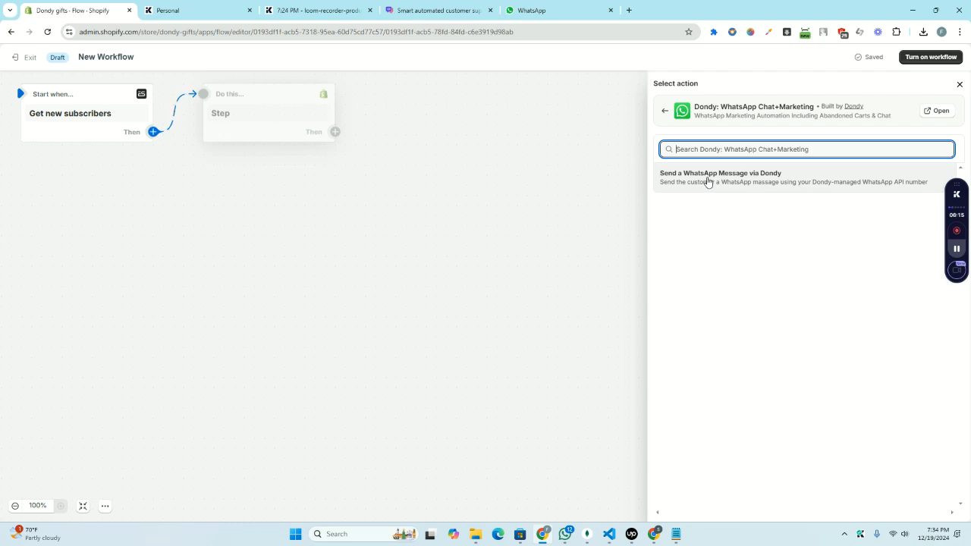
Add Send a WhatsApp Message via Dondy with Template ID f36bf6b8-e587-49de-a625-20fc81f81014.
left_click(719, 176)
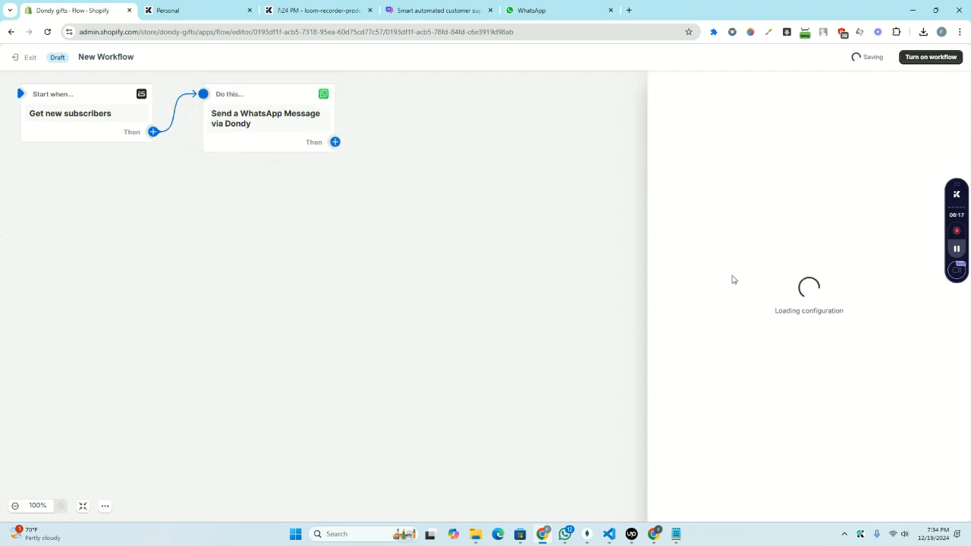
left_click(266, 118)
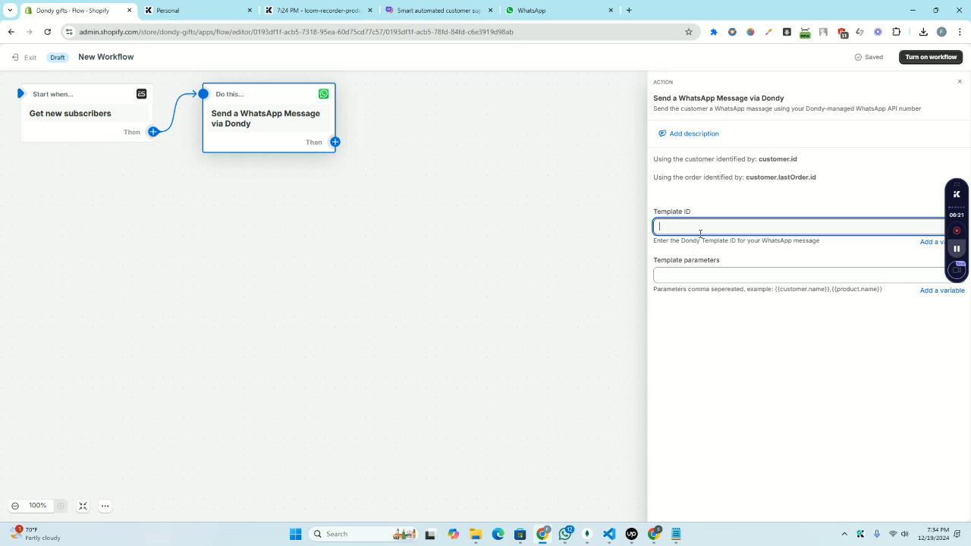
type("f36bf6b8-e587-49de-a625-20fc81f81014")
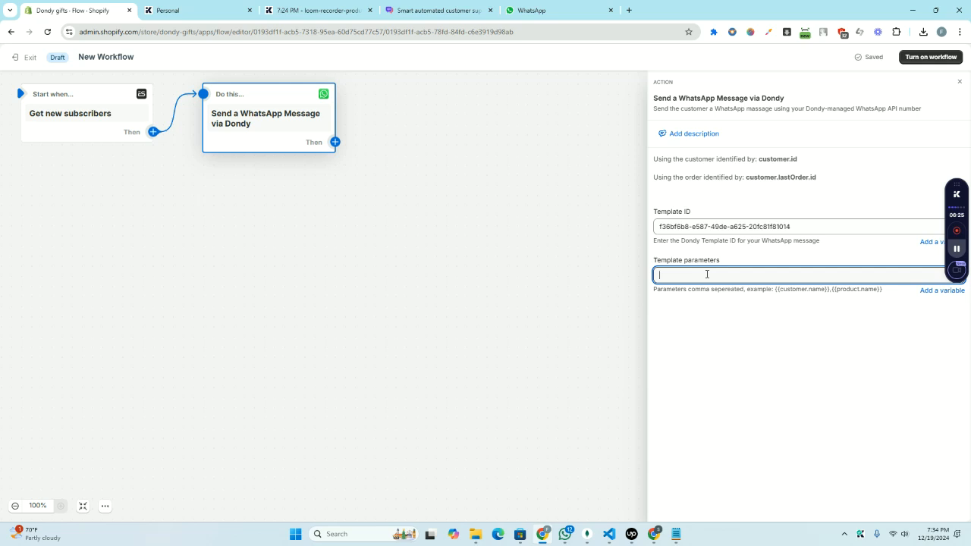
mouse_move(61, 263)
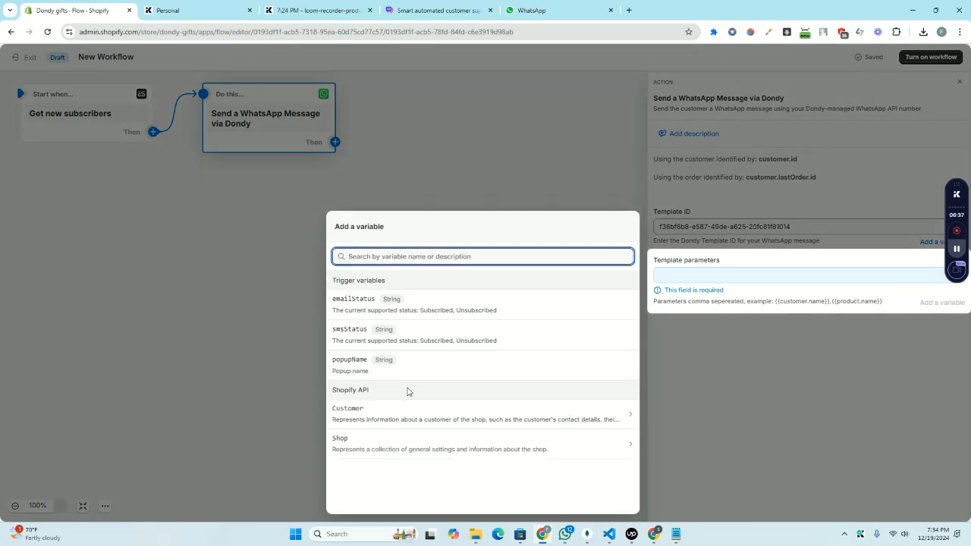
Insert the Customer firstName variable as the template parameter.
left_click(348, 413)
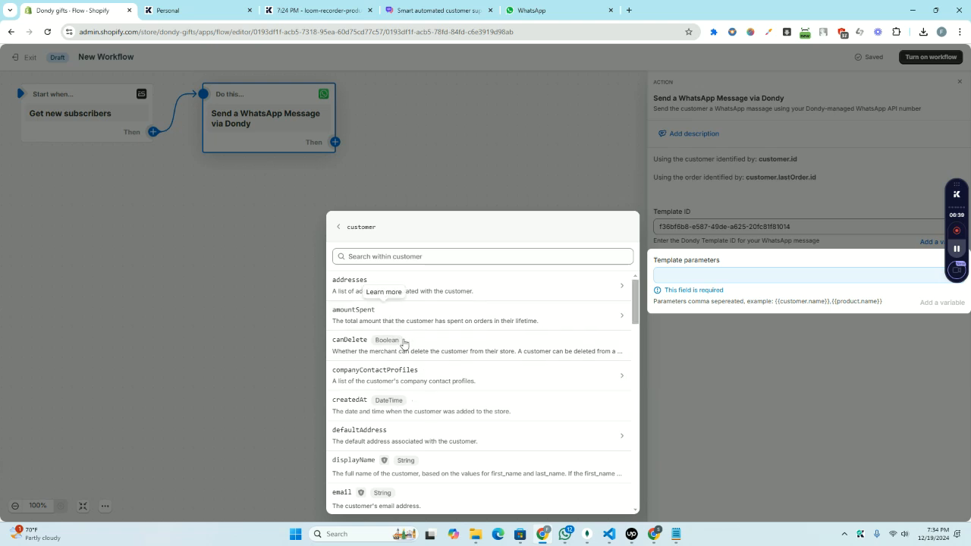
scroll("down", 3)
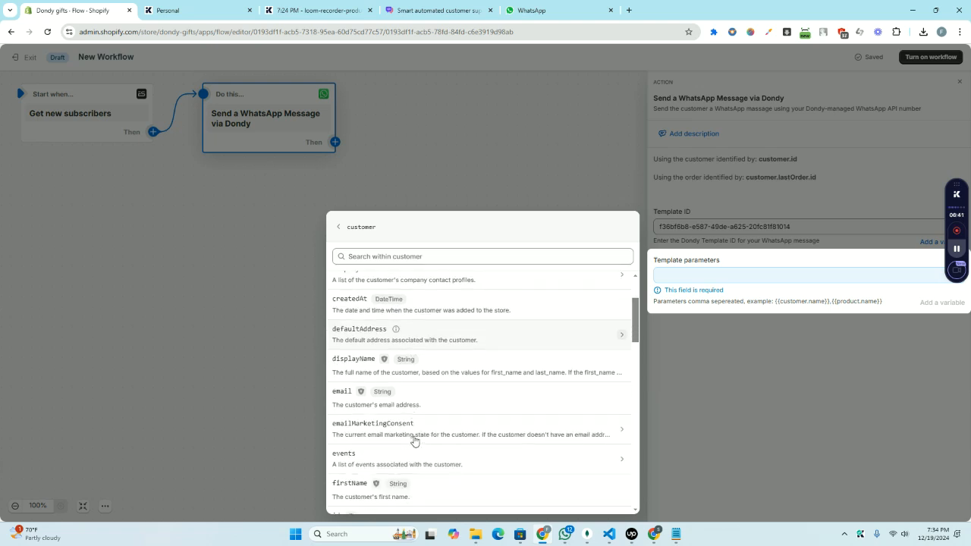
left_click(349, 483)
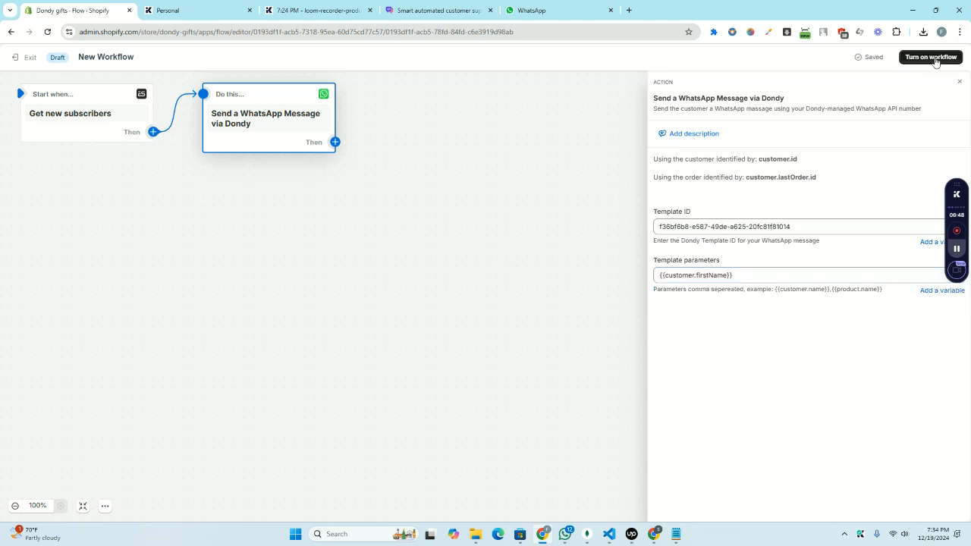
Turn on the workflow and confirm so the automation goes live.
left_click(932, 58)
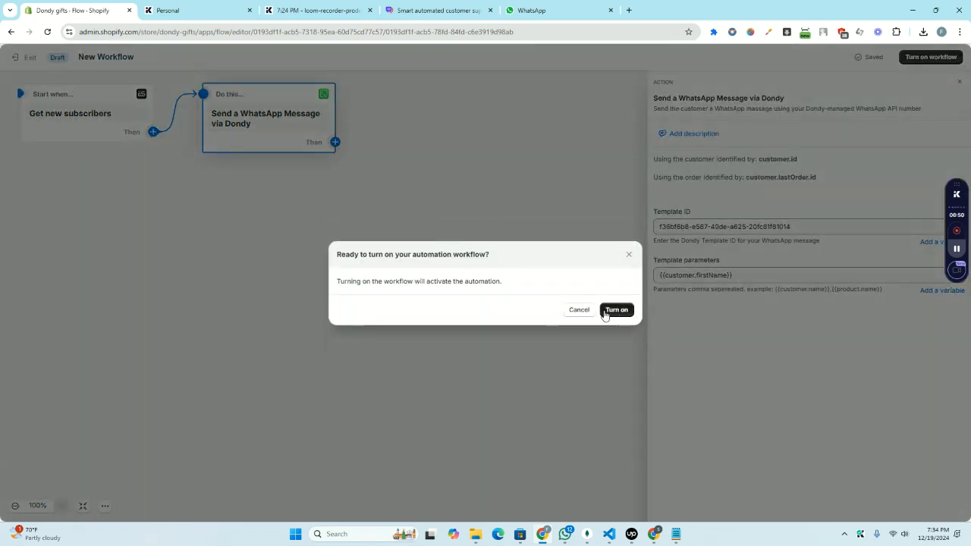
left_click(616, 309)
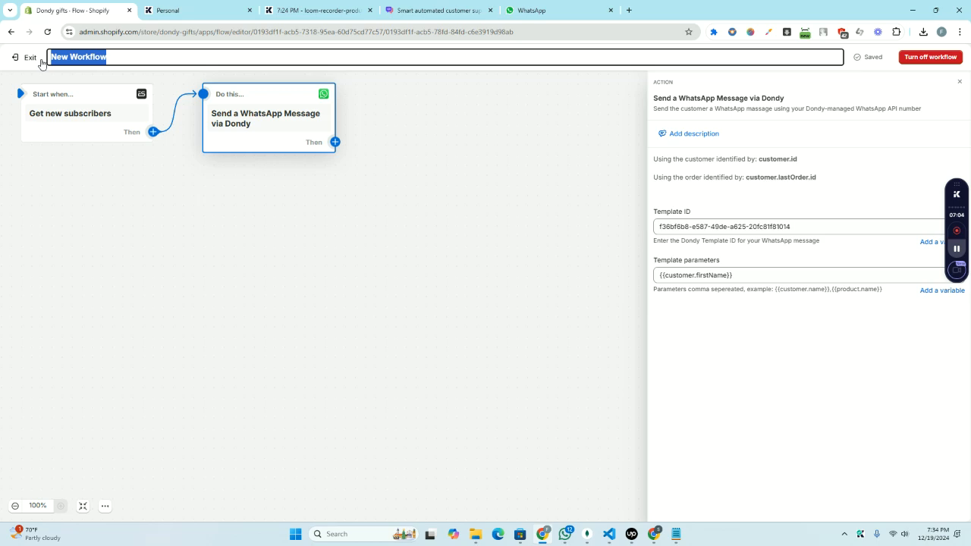
Rename the workflow title to 'New Subscribers'.
type("New Subscribers")
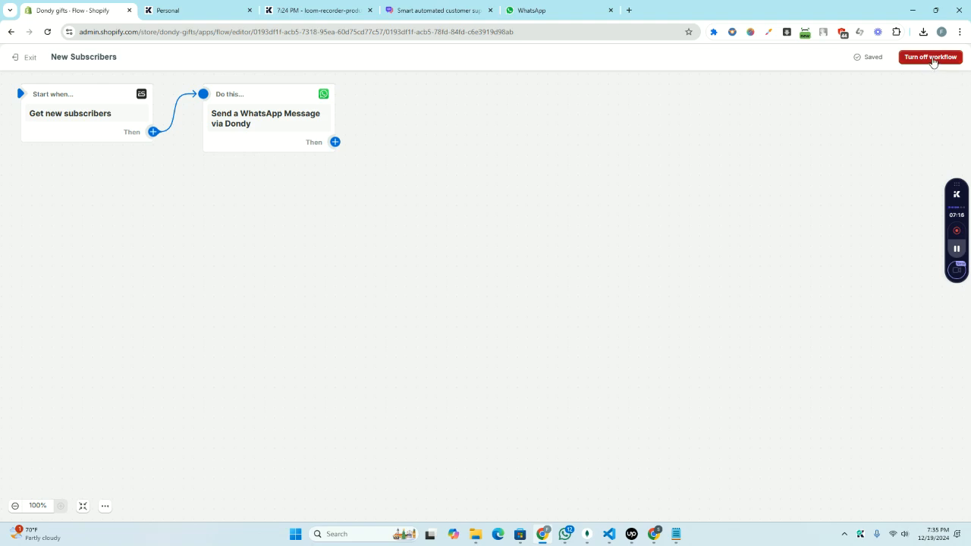
mouse_move(865, 37)
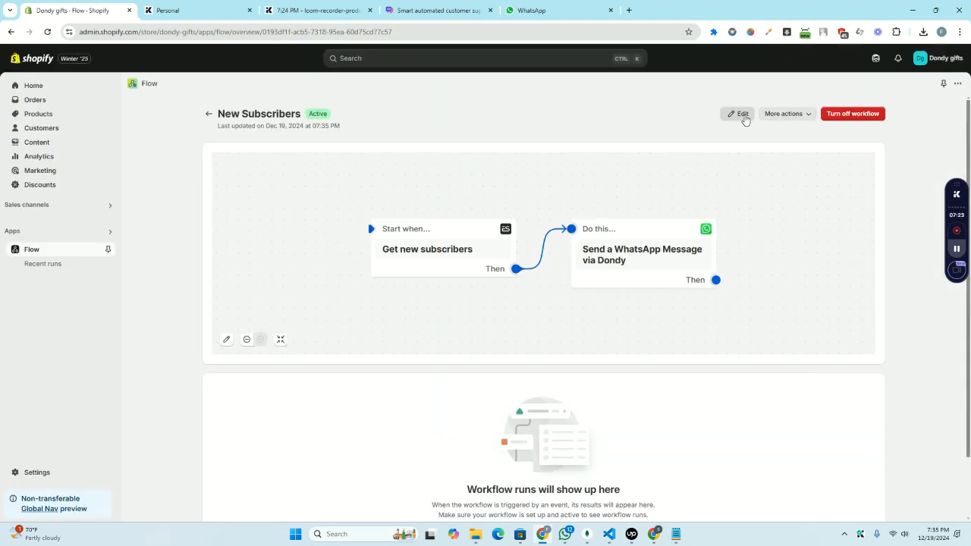
Reopen the New Subscribers workflow in the Flow editor.
left_click(737, 114)
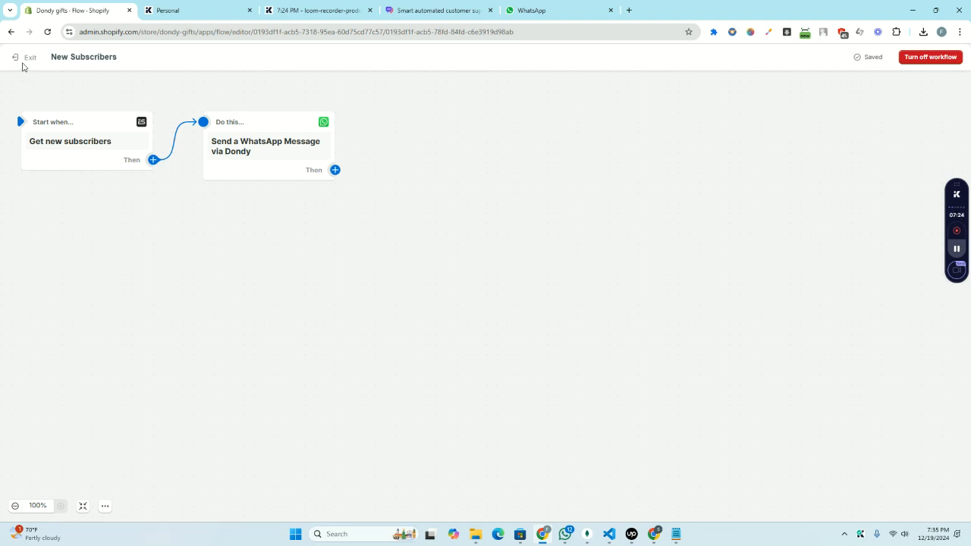
left_click(70, 141)
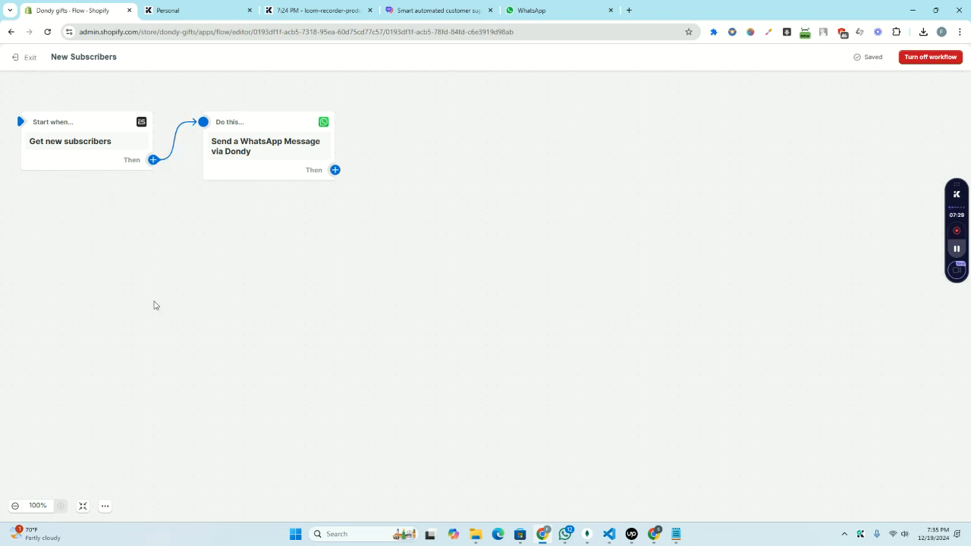
mouse_move(54, 248)
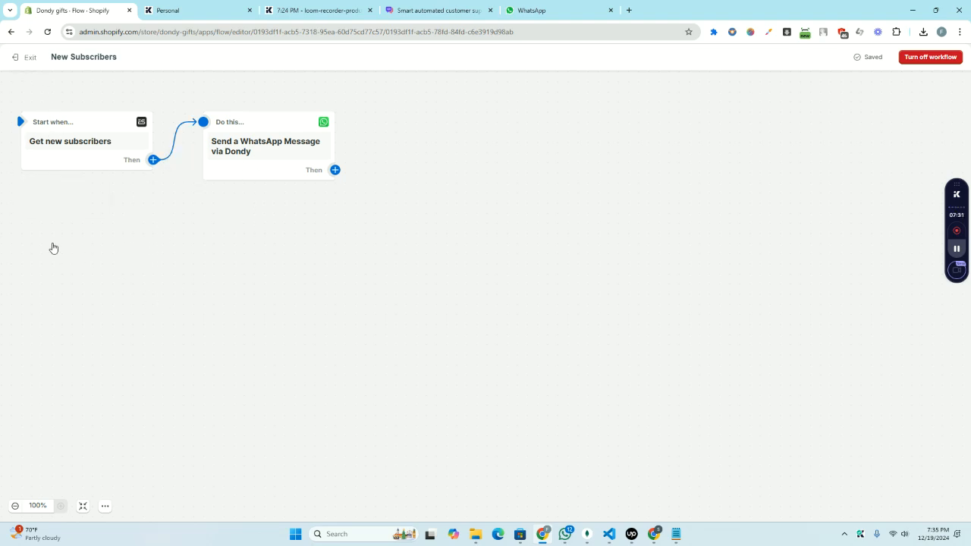